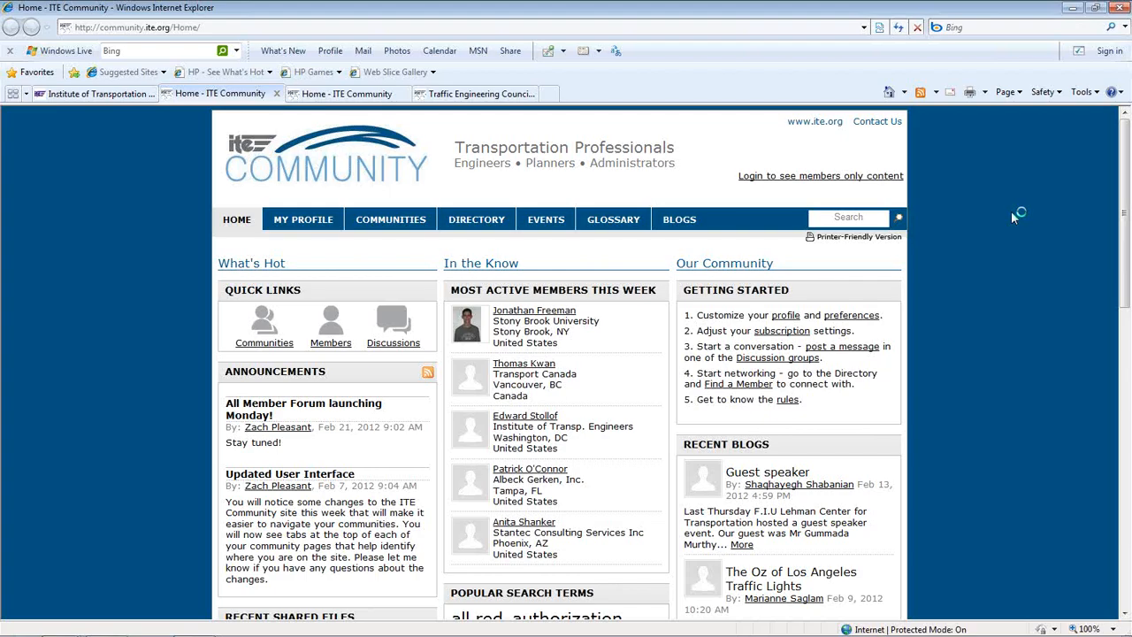
mouse_move(1014, 220)
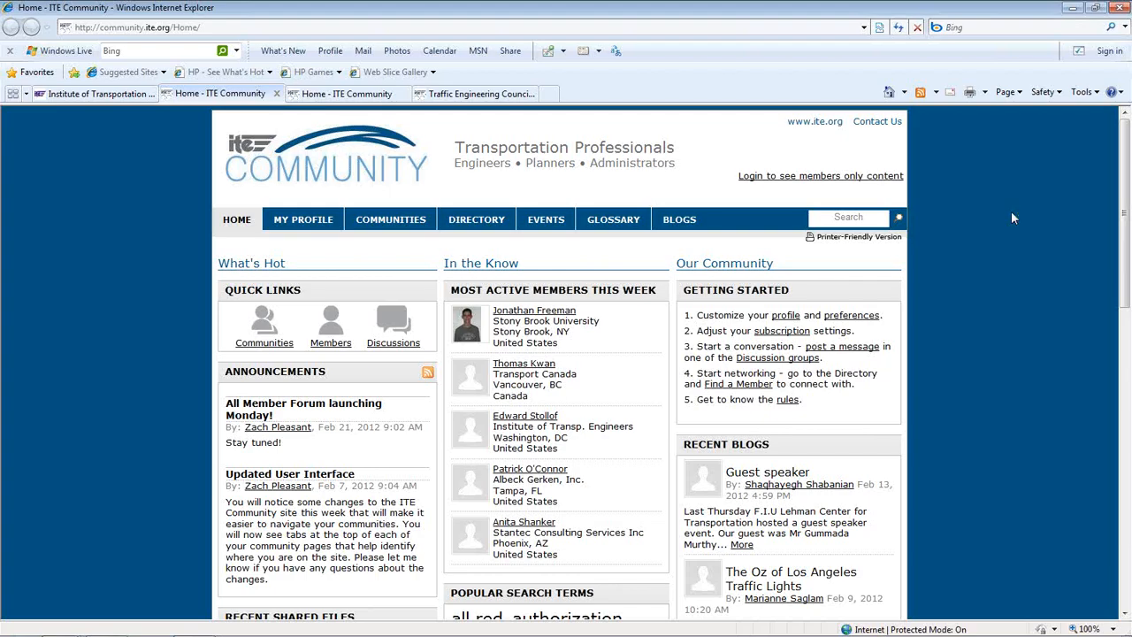
mouse_move(644, 198)
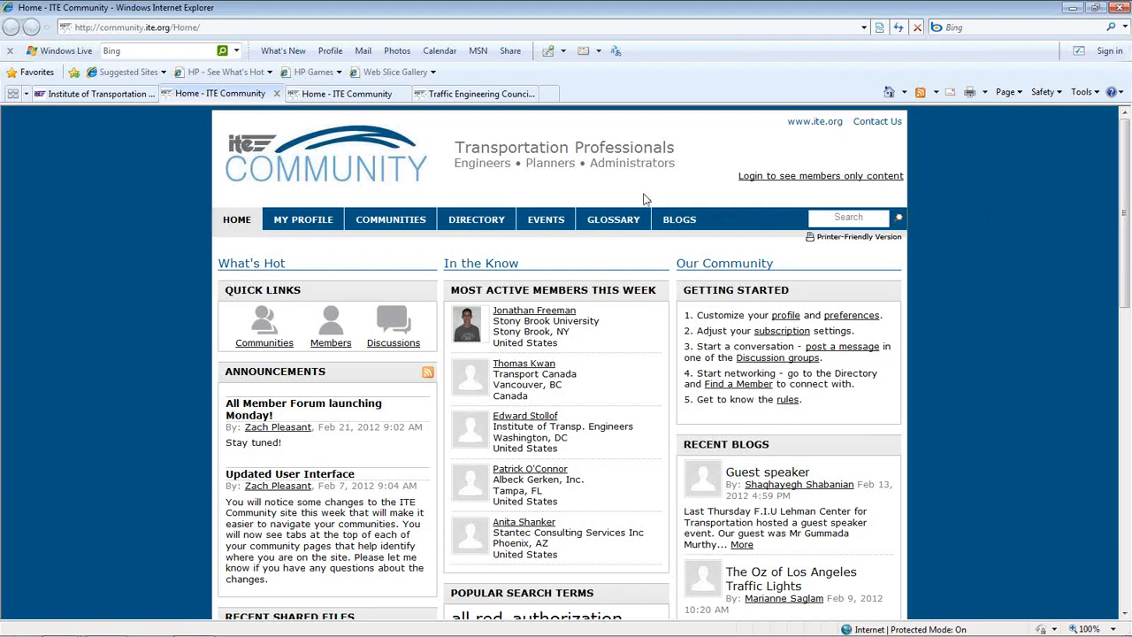
mouse_move(393, 145)
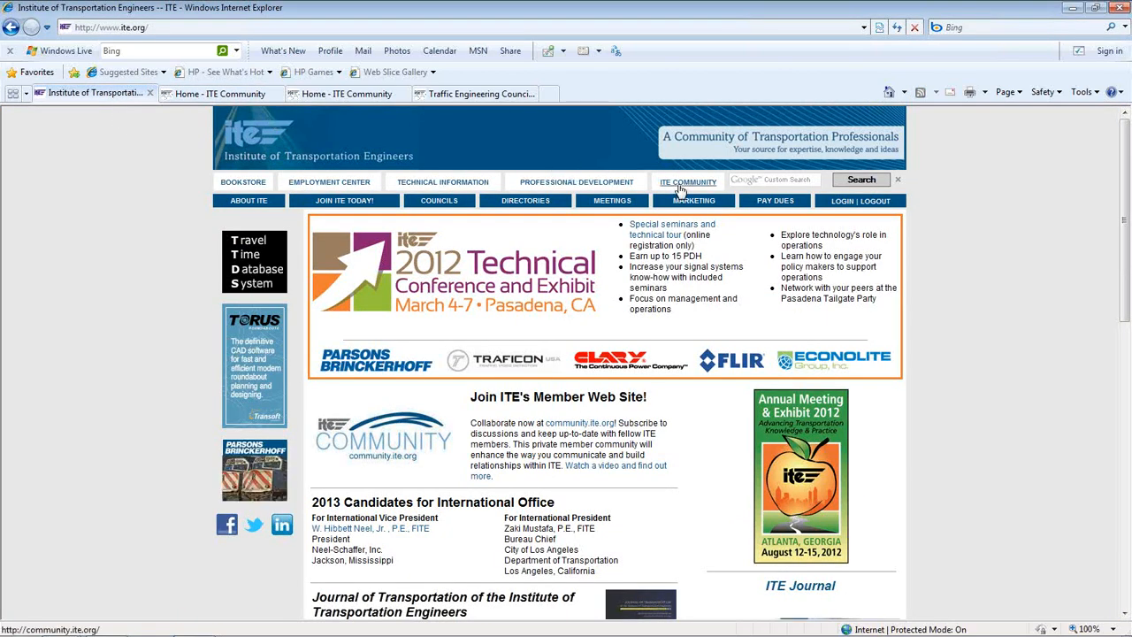
- Return to the signed-in ITE Community home page with the member welcome and latest discussions
click(688, 180)
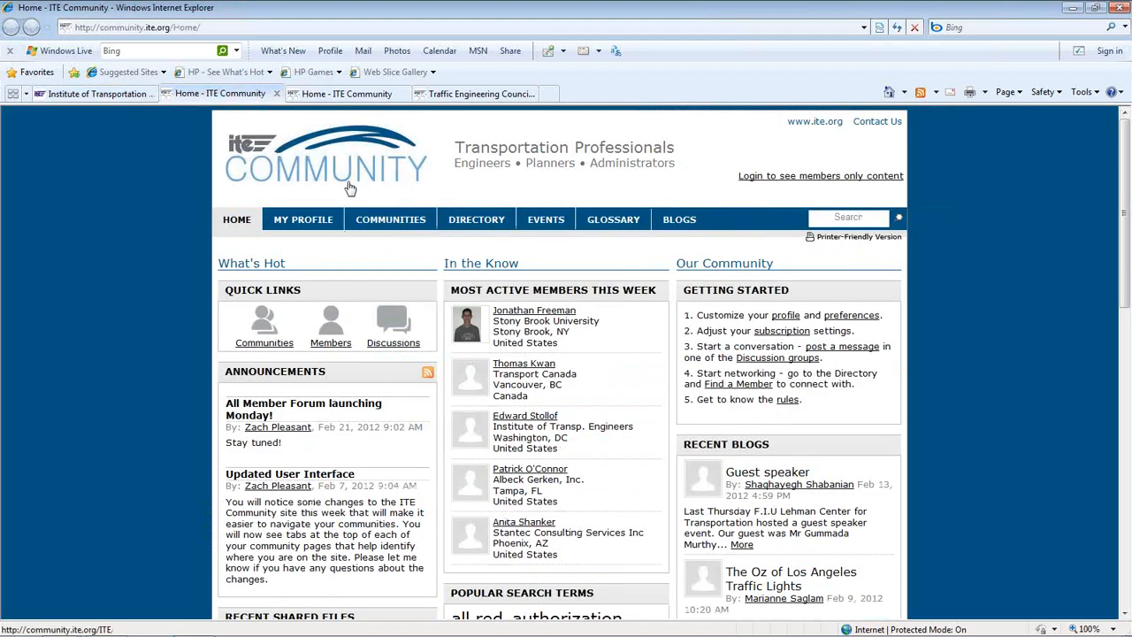
mouse_move(432, 184)
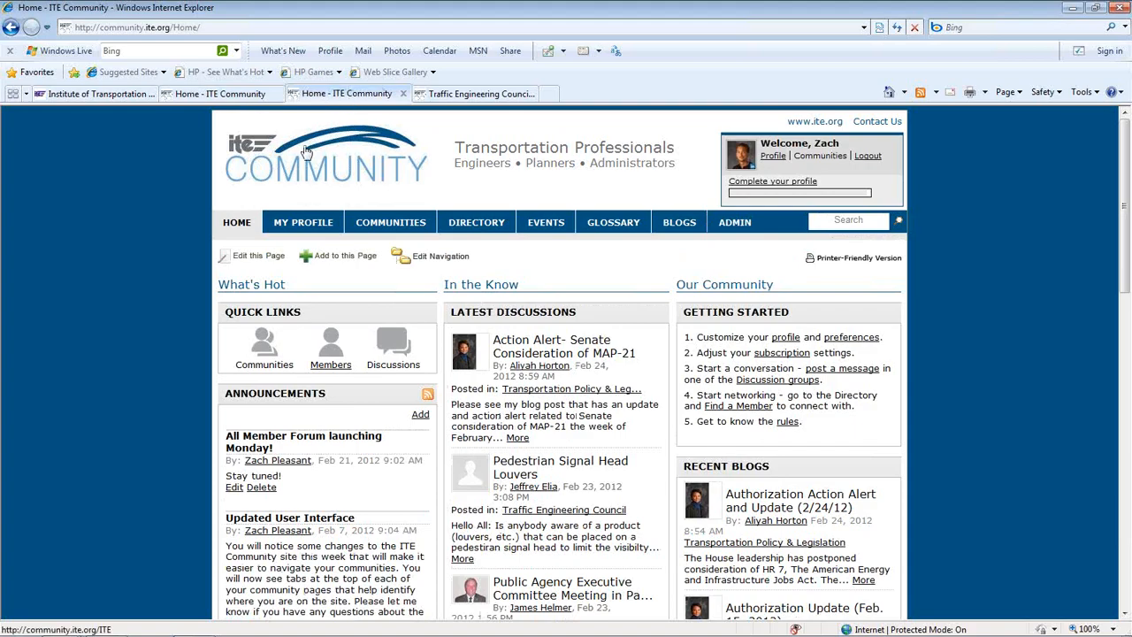
mouse_move(312, 175)
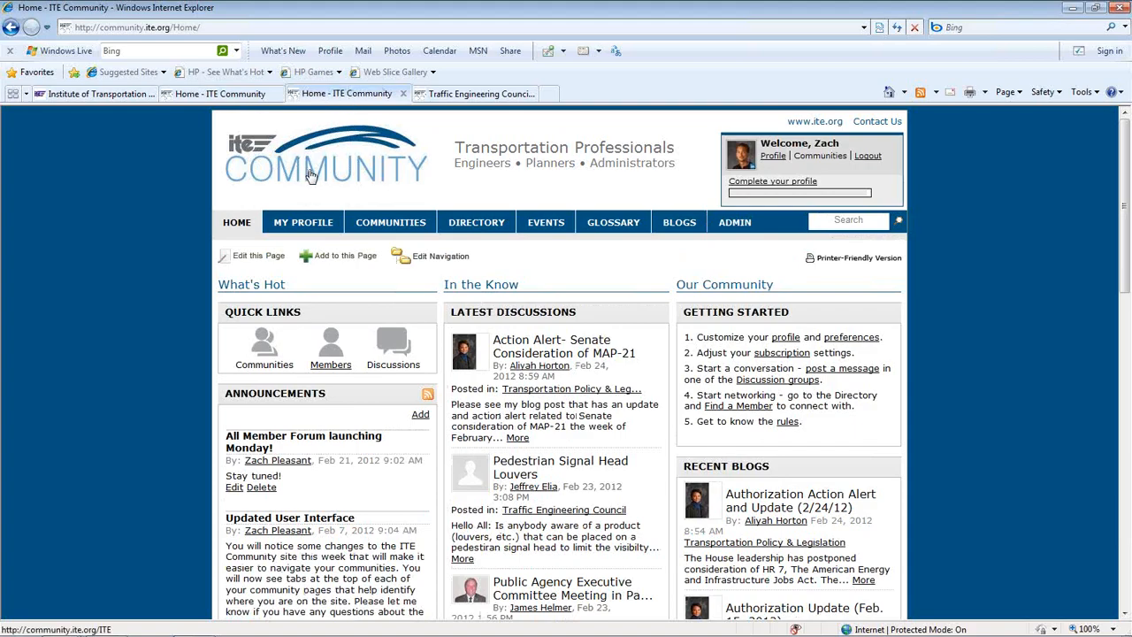
click(303, 223)
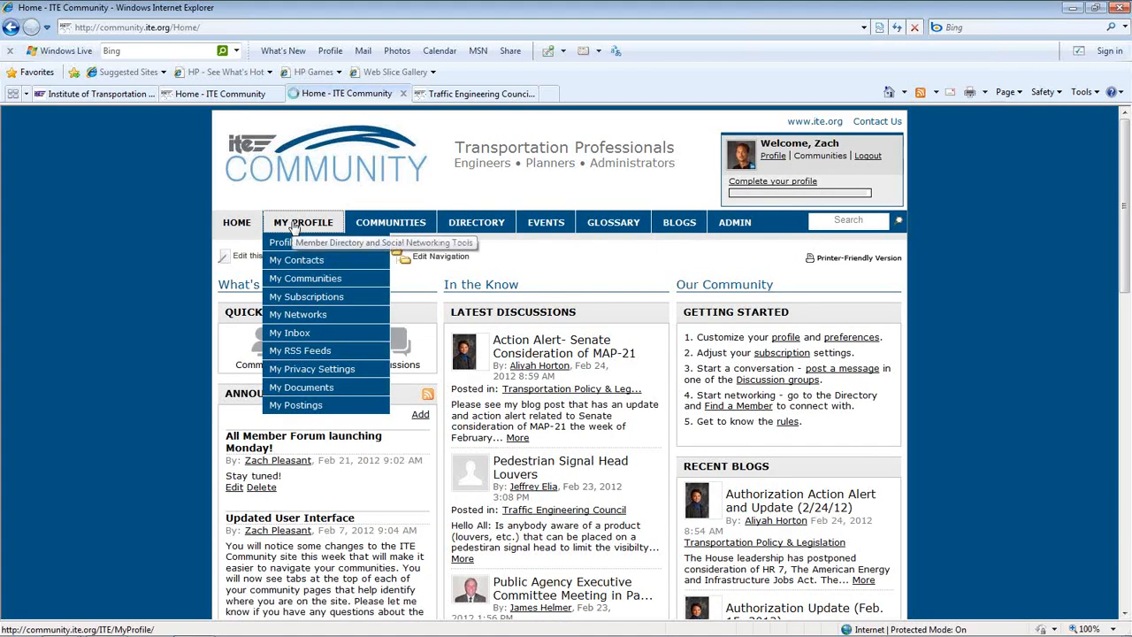
- View my own profile page, scrolling through contact details, bio, blog and contacts sections
click(283, 240)
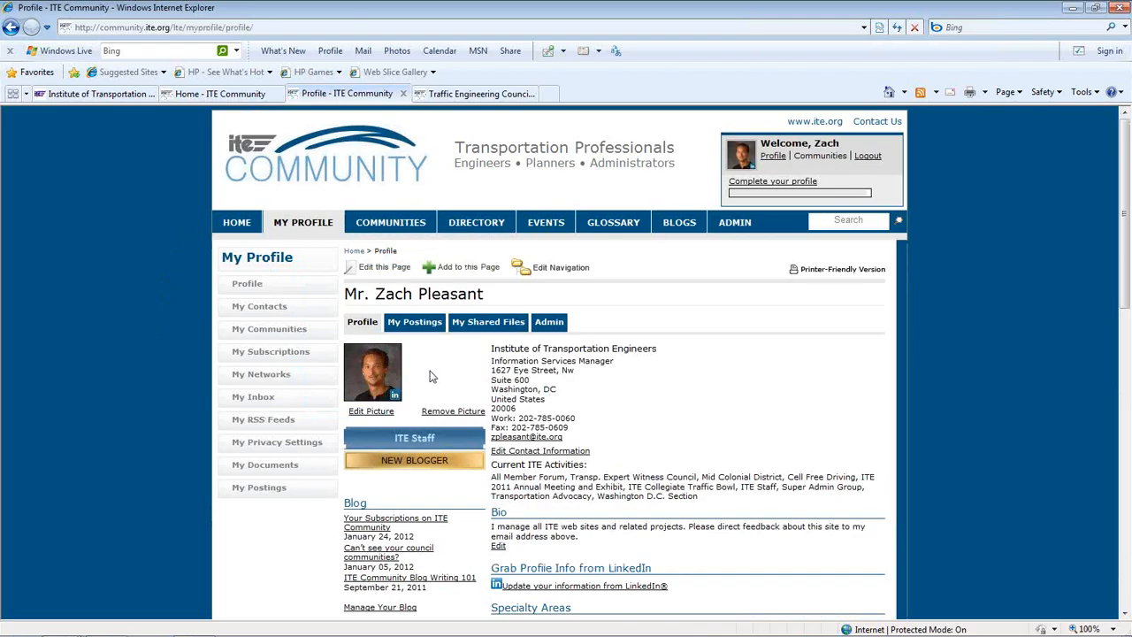
scroll(down, 3)
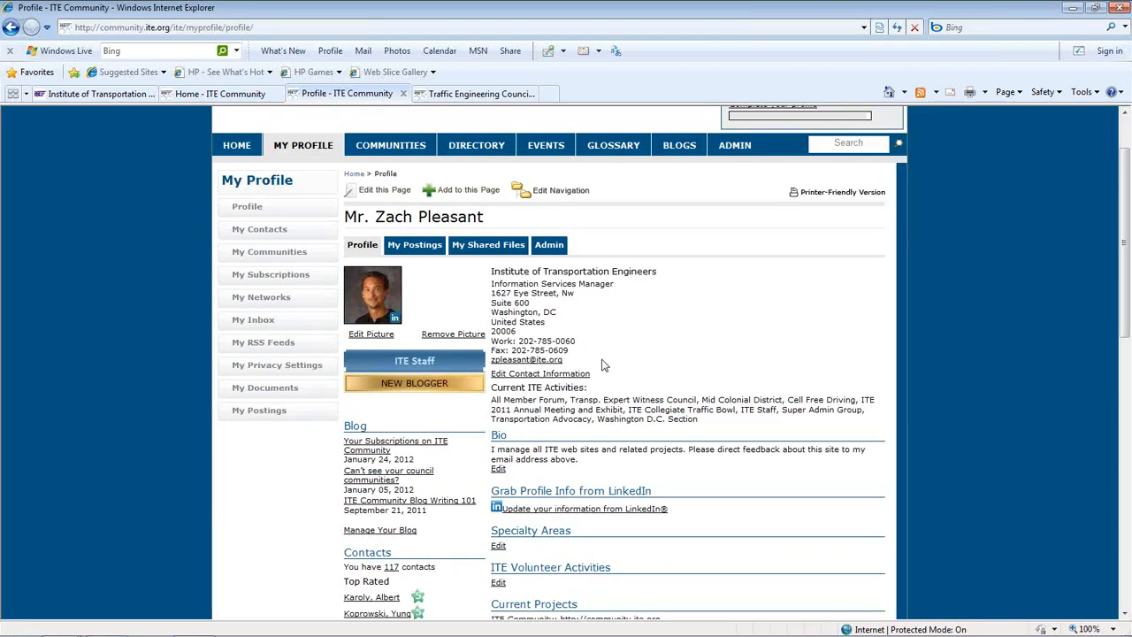
scroll(down, 3)
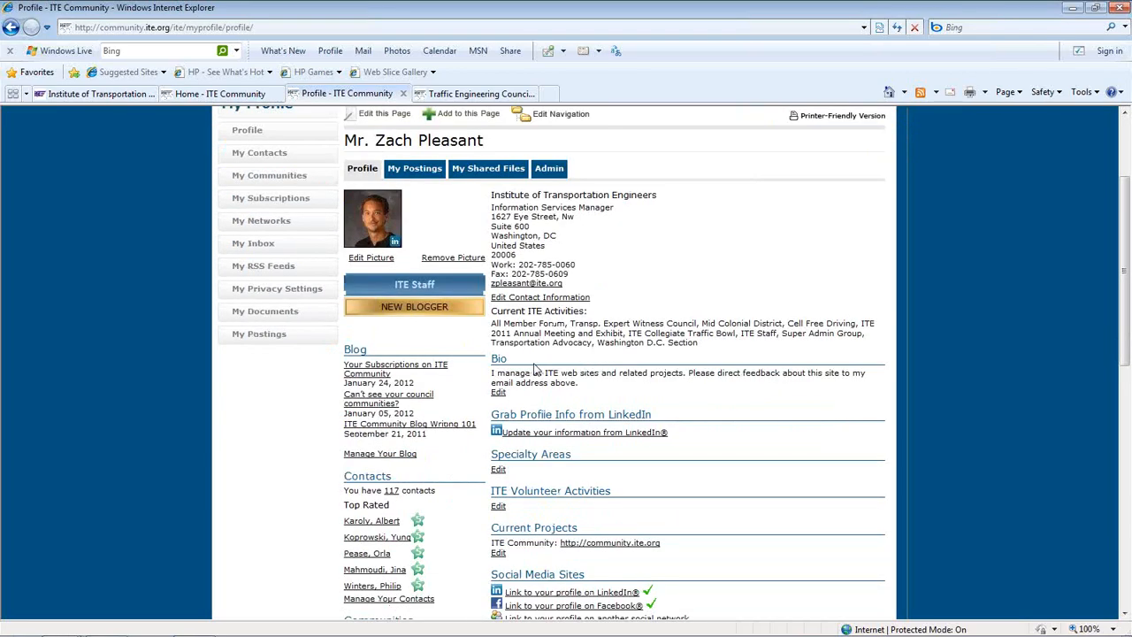
mouse_move(577, 456)
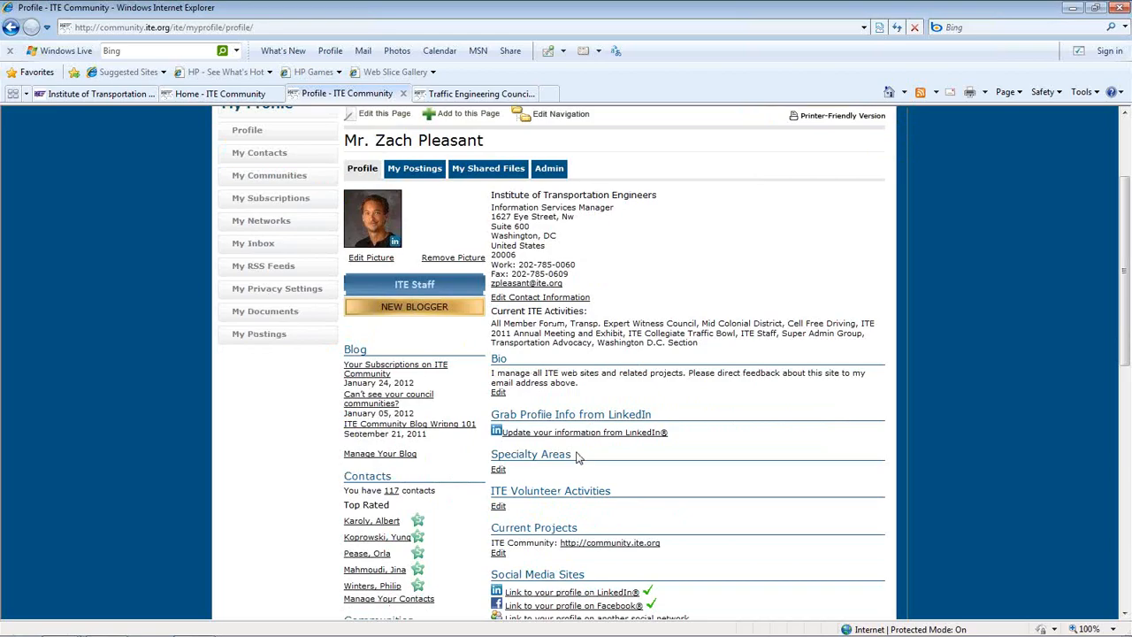
mouse_move(633, 467)
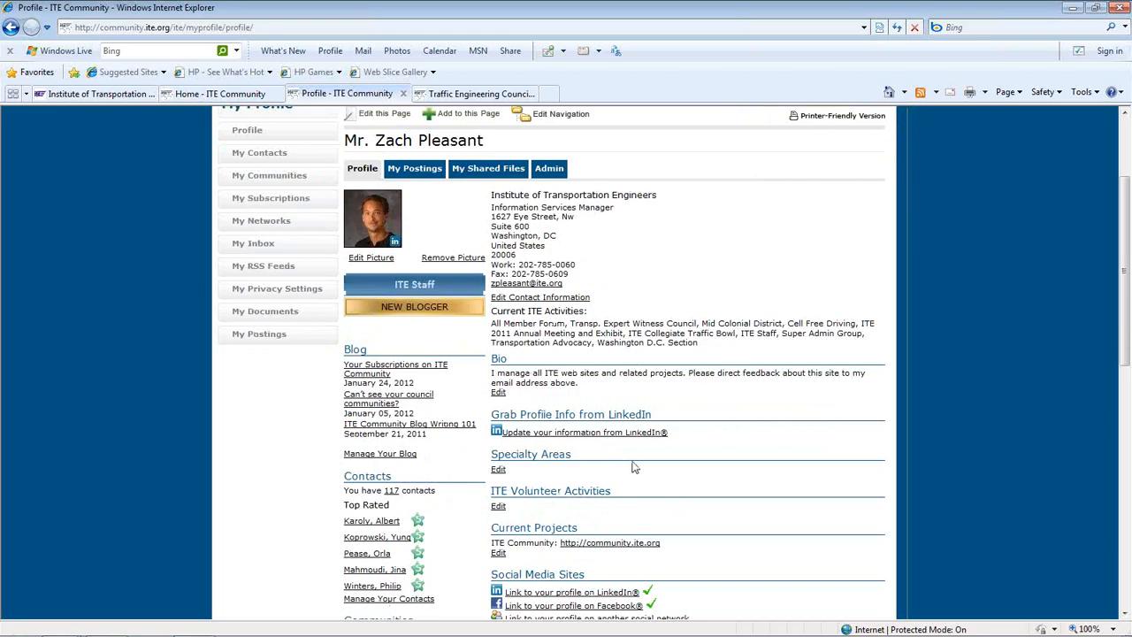
scroll(down, 3)
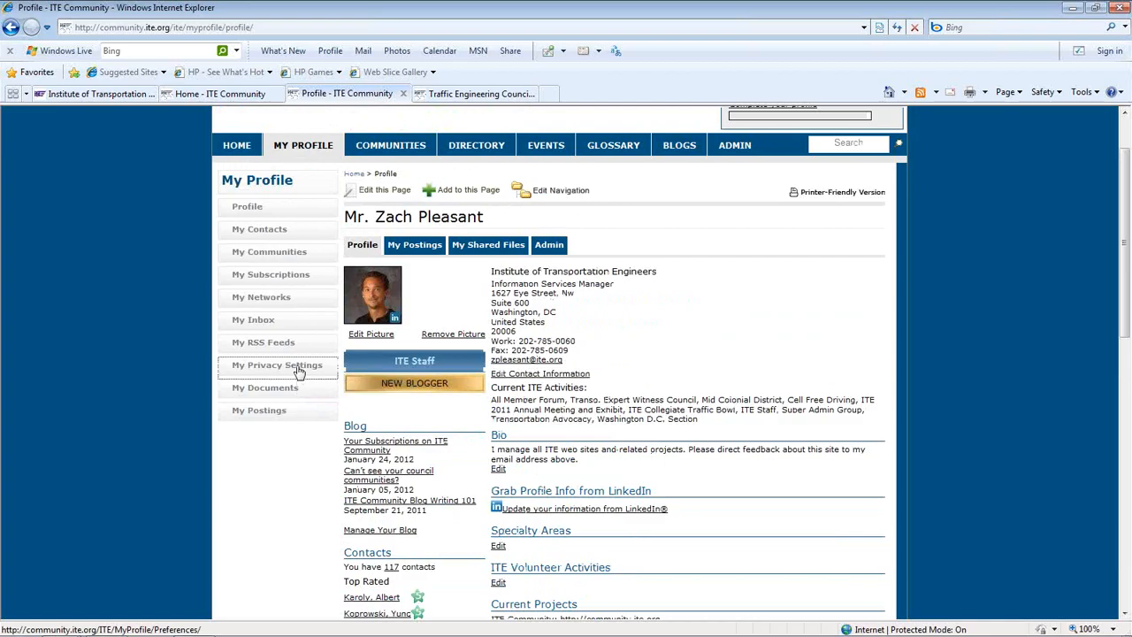
- Show My Privacy Settings with contact preferences and notification forwarding options
click(276, 364)
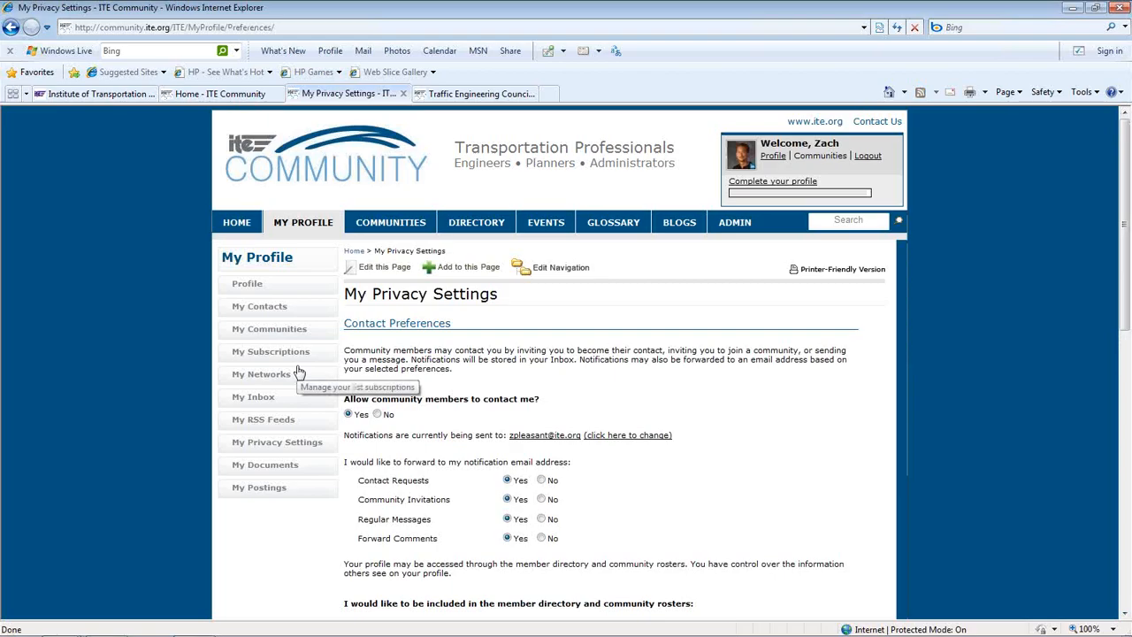
mouse_move(511, 380)
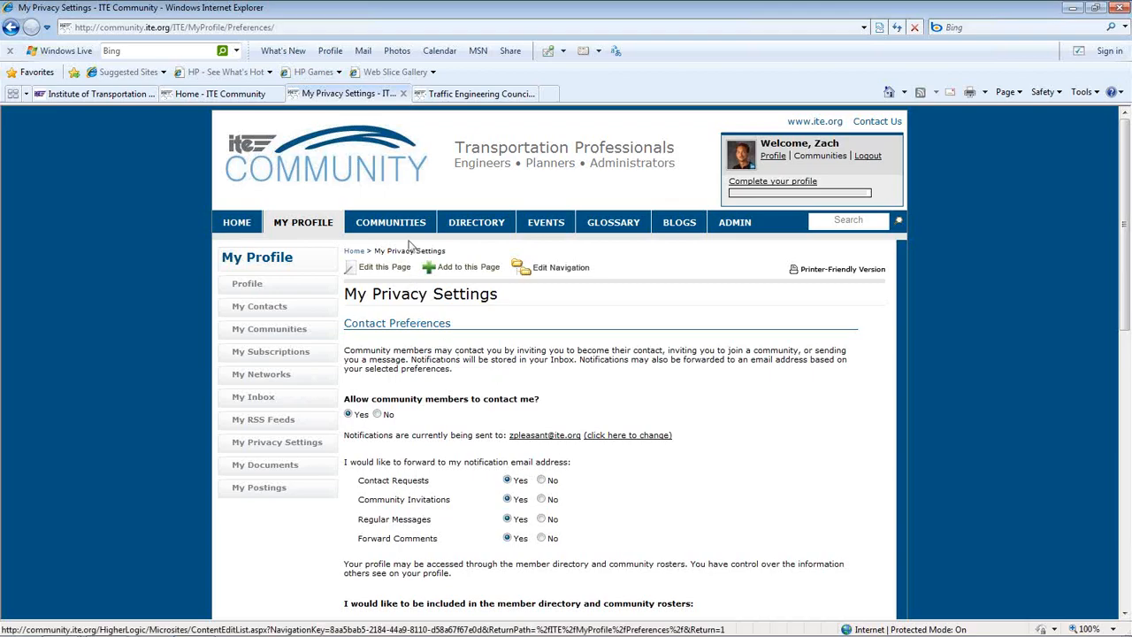
click(389, 223)
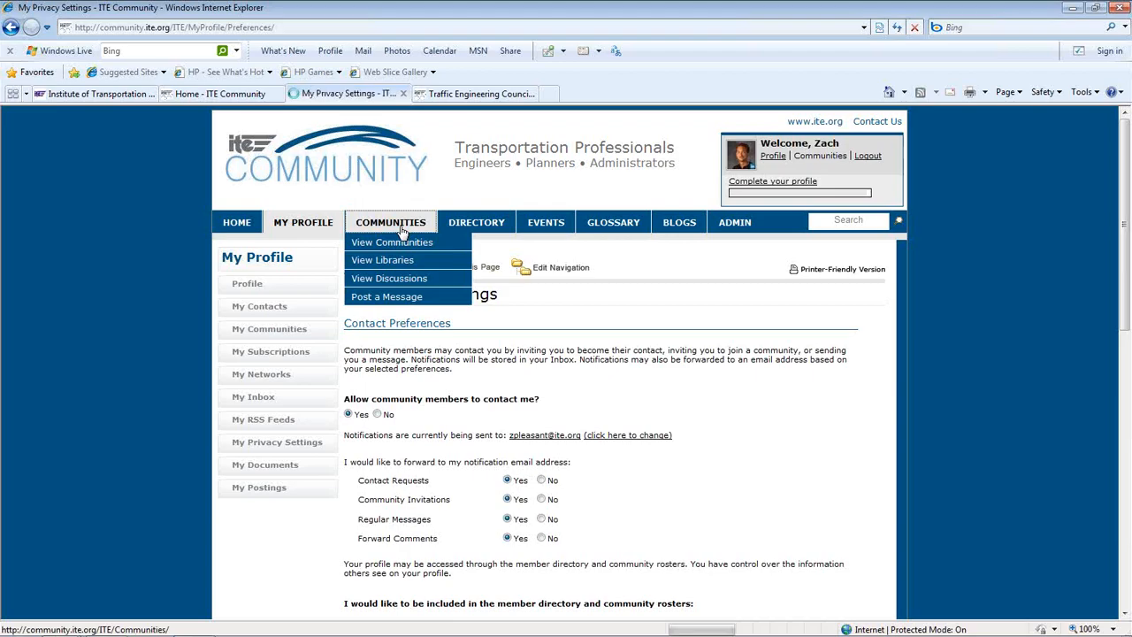
- List My Communities, keeping the display on 'Communities to which I belong'
click(393, 241)
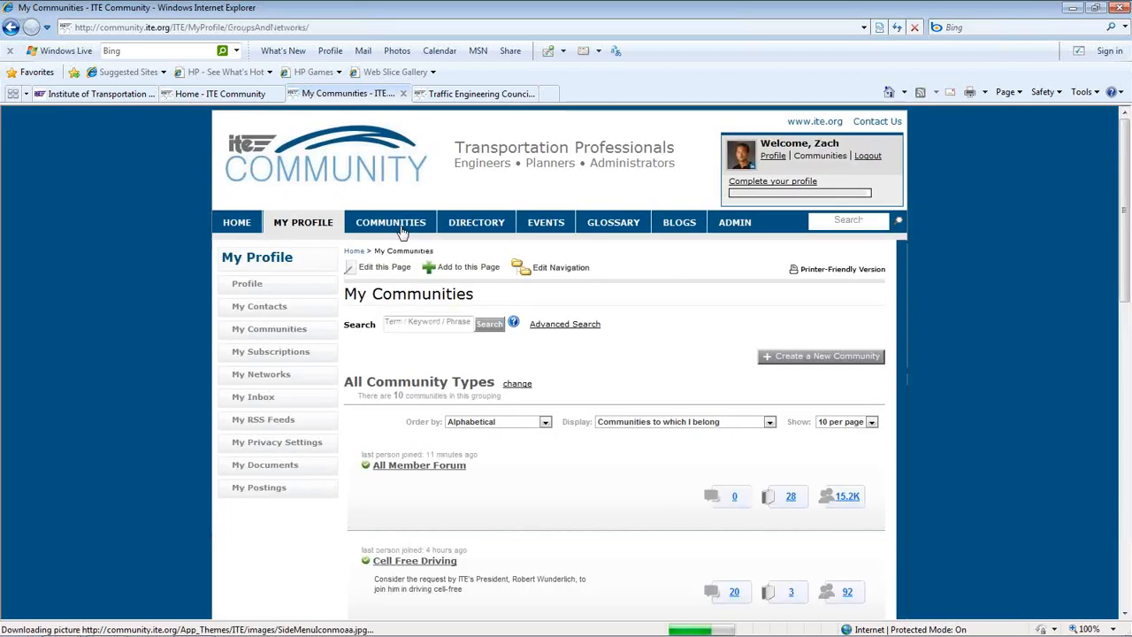
mouse_move(671, 364)
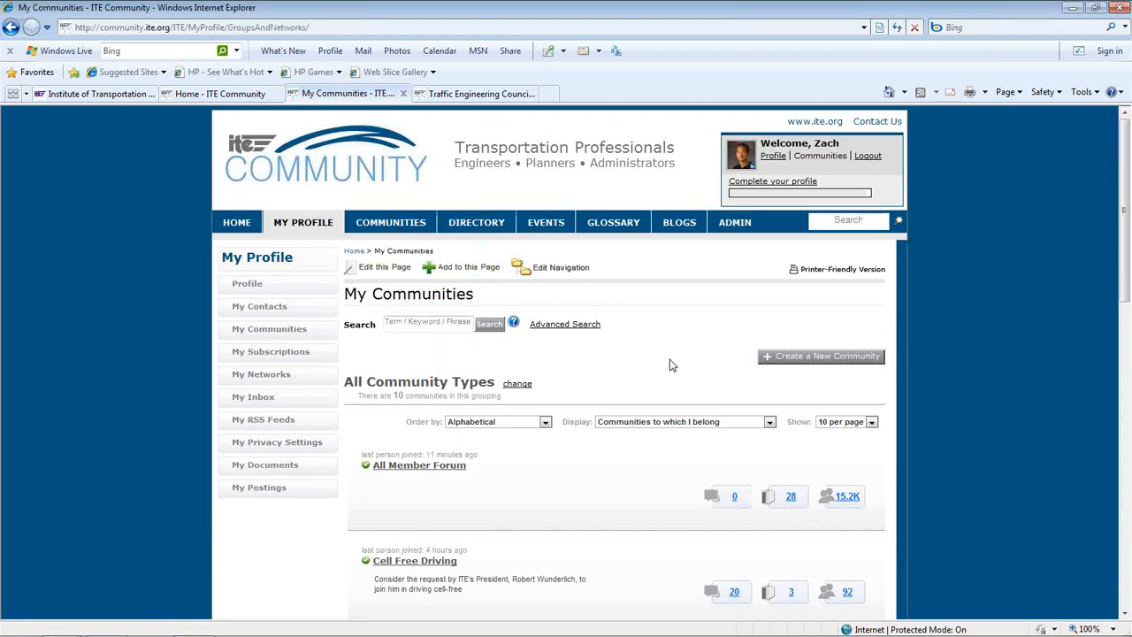
mouse_move(658, 363)
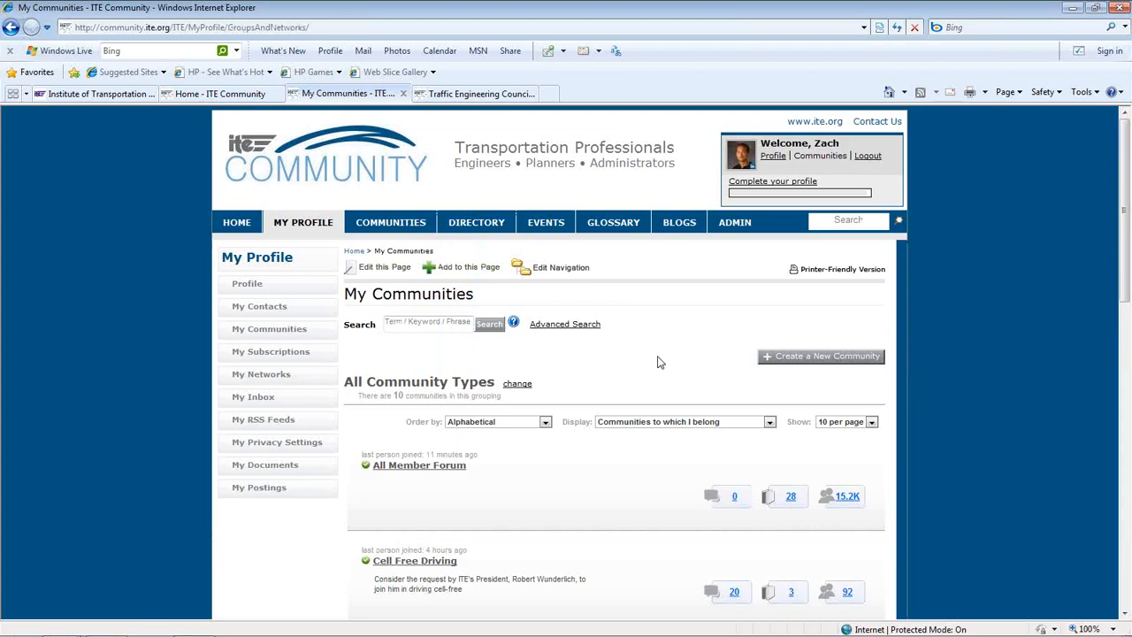
mouse_move(609, 366)
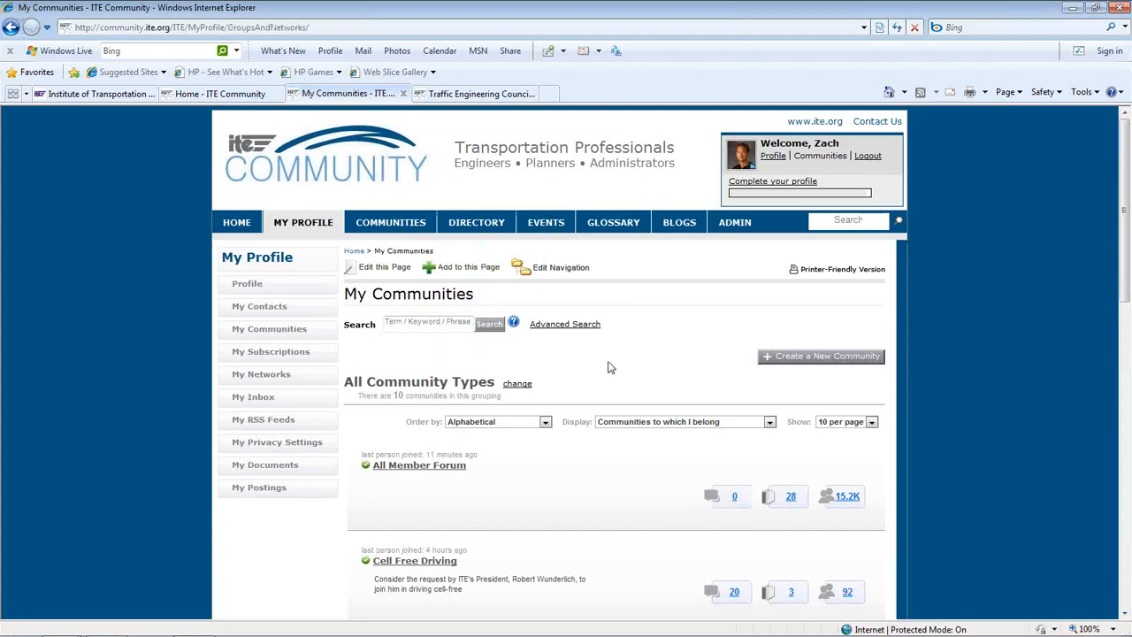
mouse_move(510, 474)
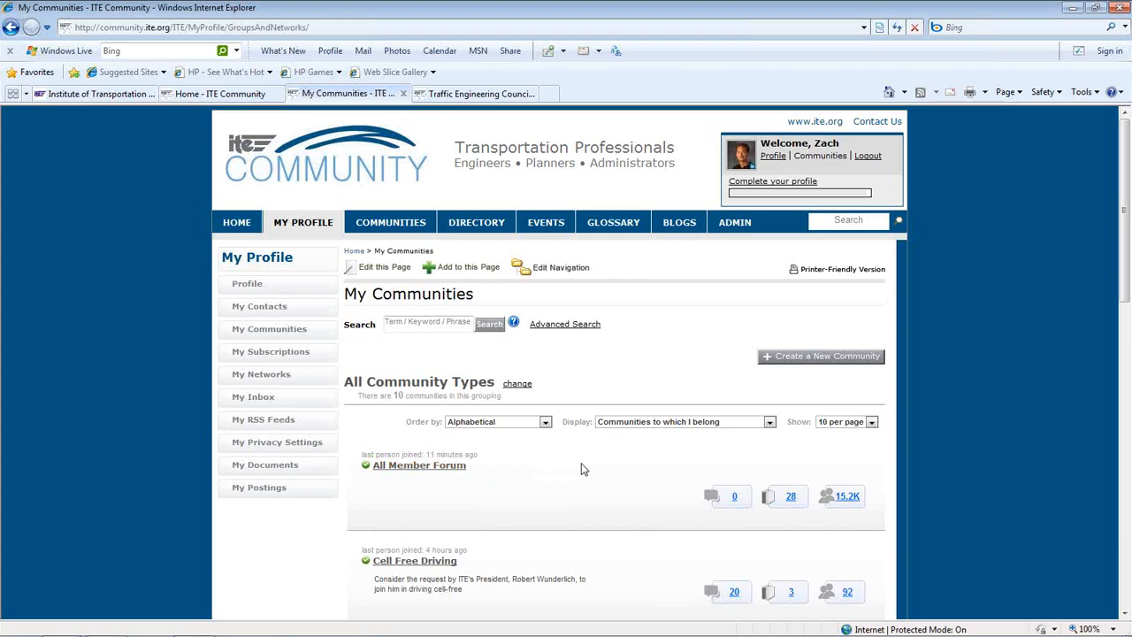
mouse_move(623, 460)
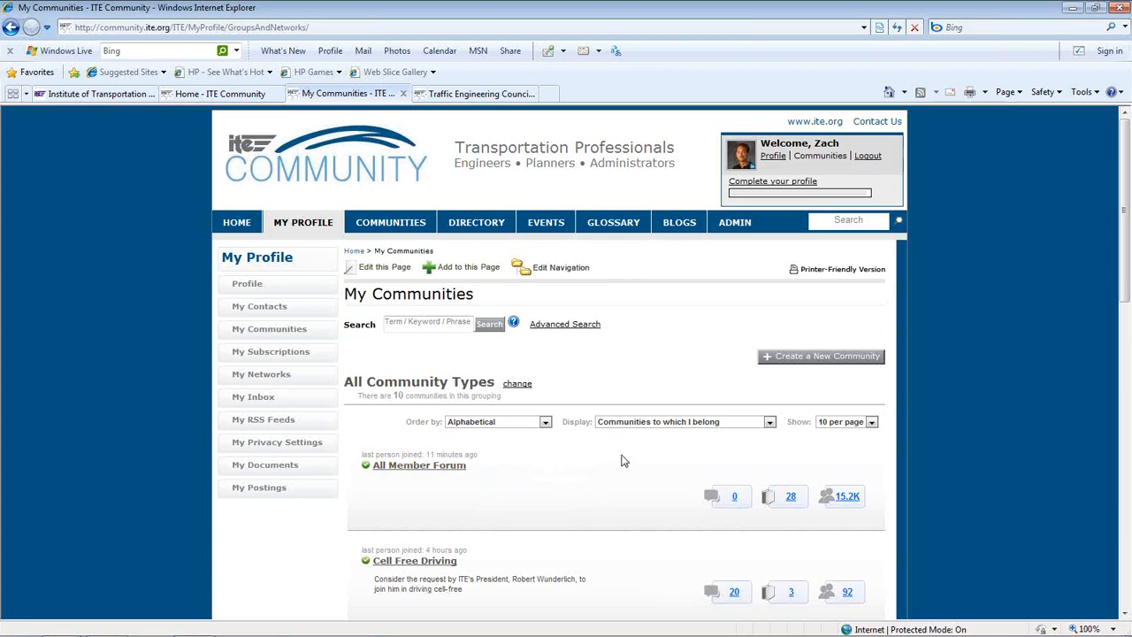
mouse_move(658, 439)
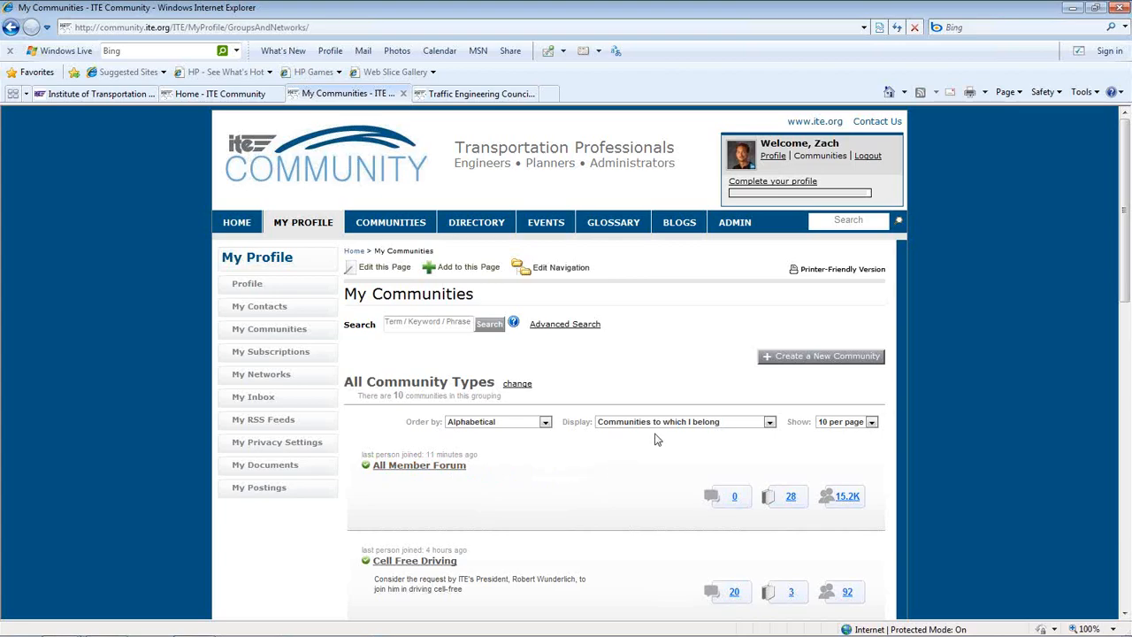
click(768, 421)
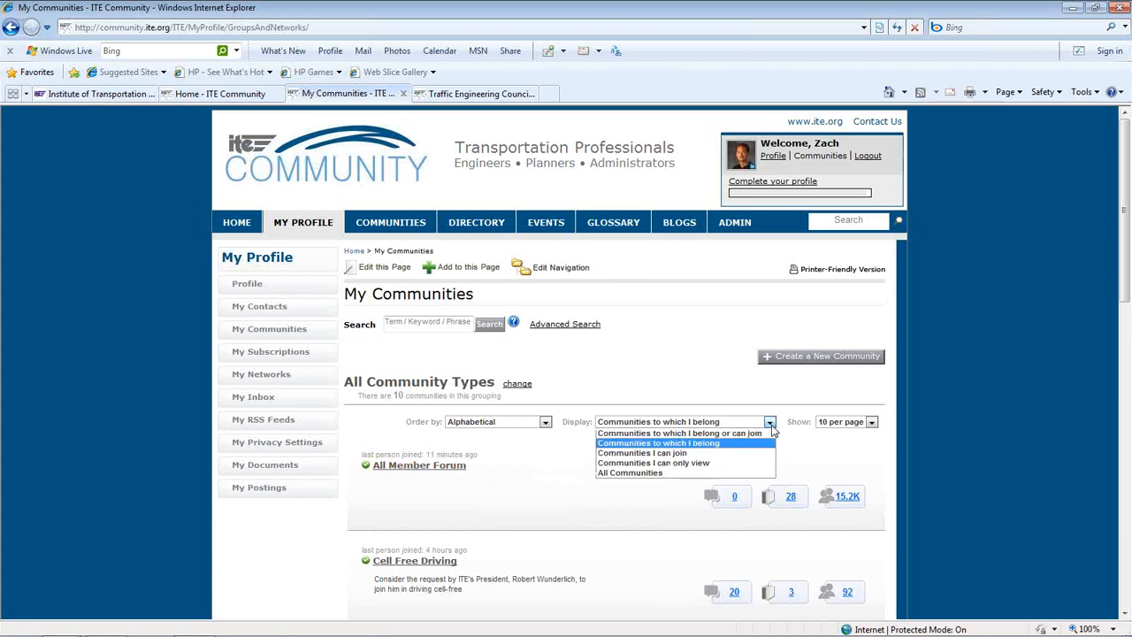
click(658, 442)
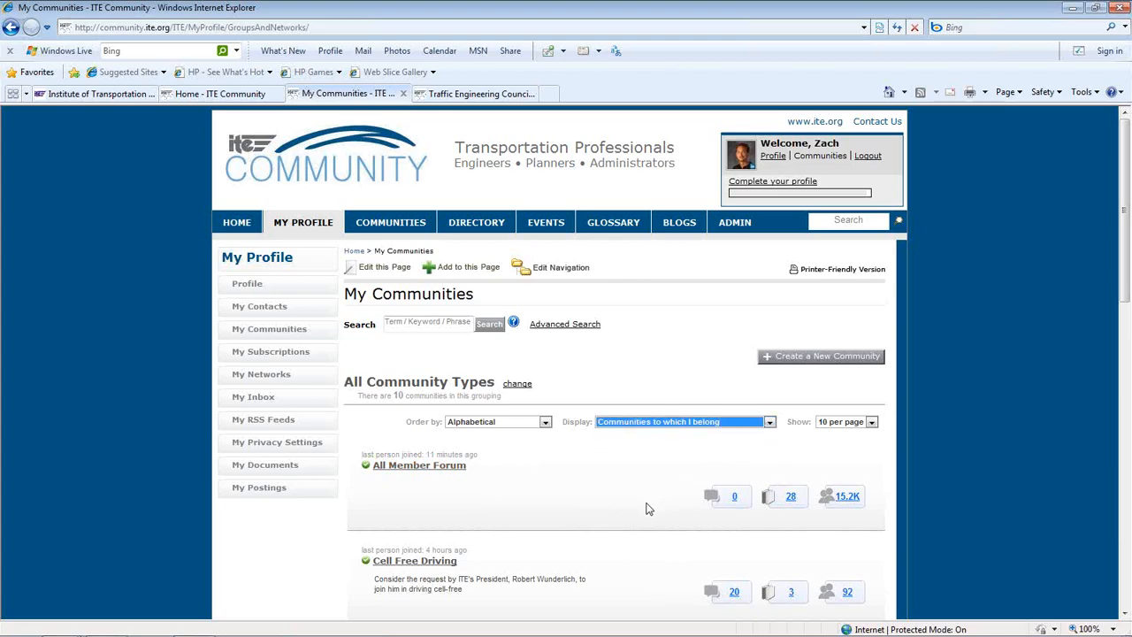
mouse_move(504, 509)
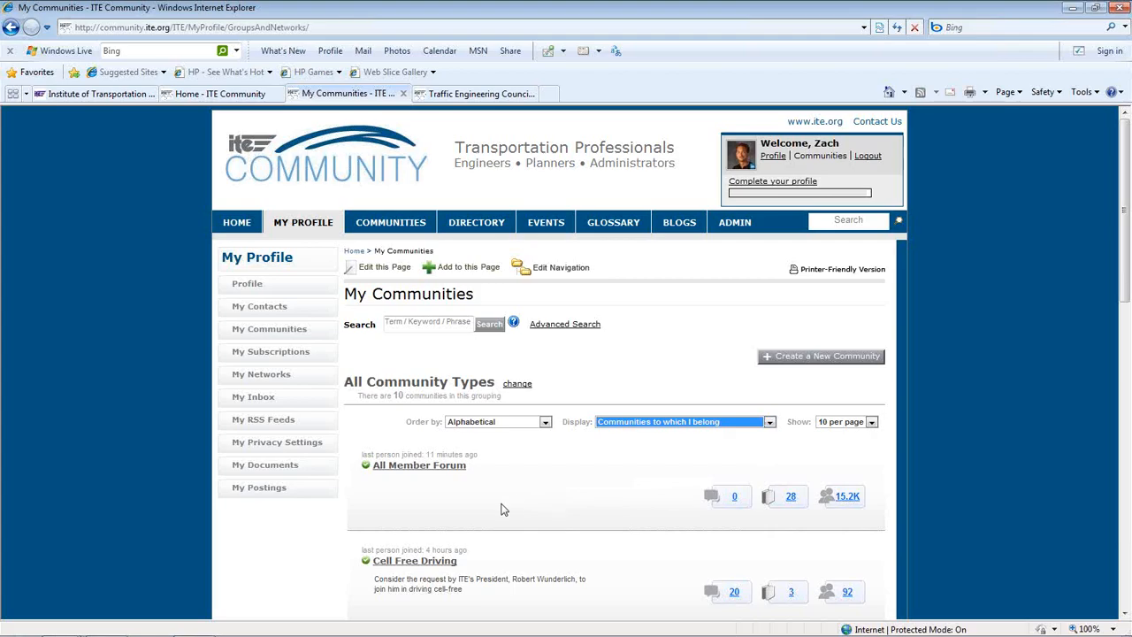
mouse_move(506, 502)
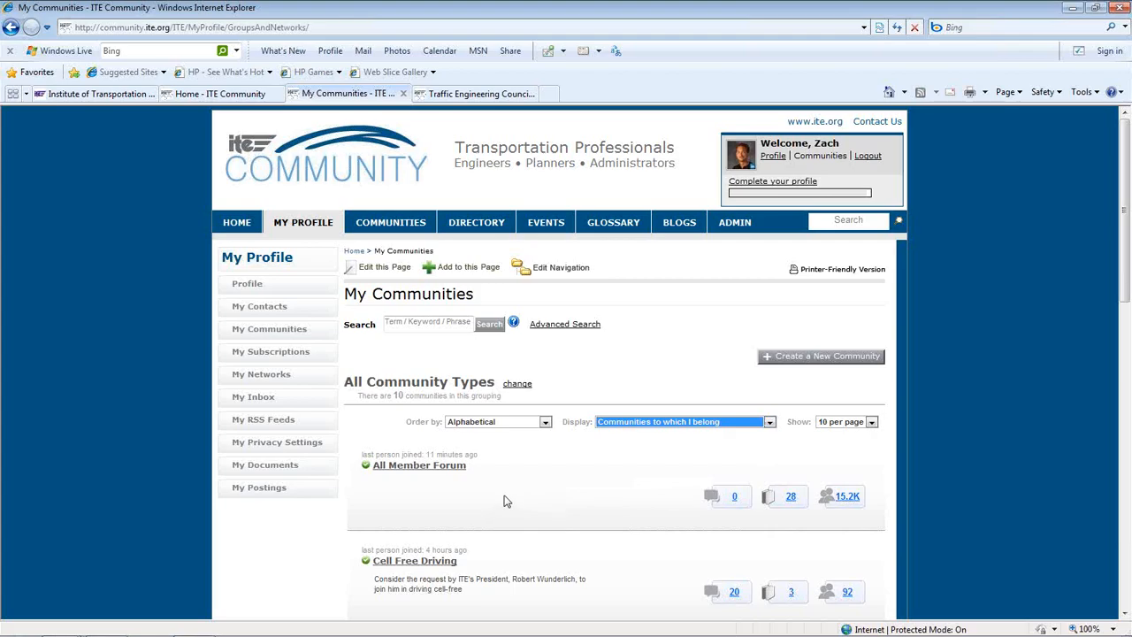
- View the All Member Forum page with its Recent Activity, announcements and upcoming events
click(418, 463)
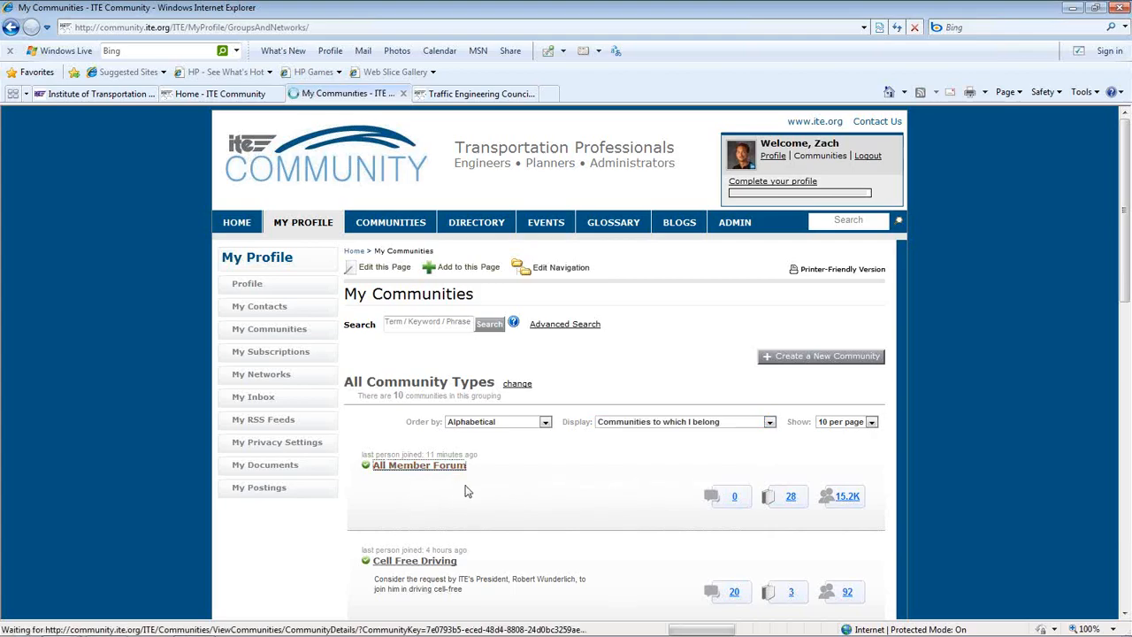
click(418, 464)
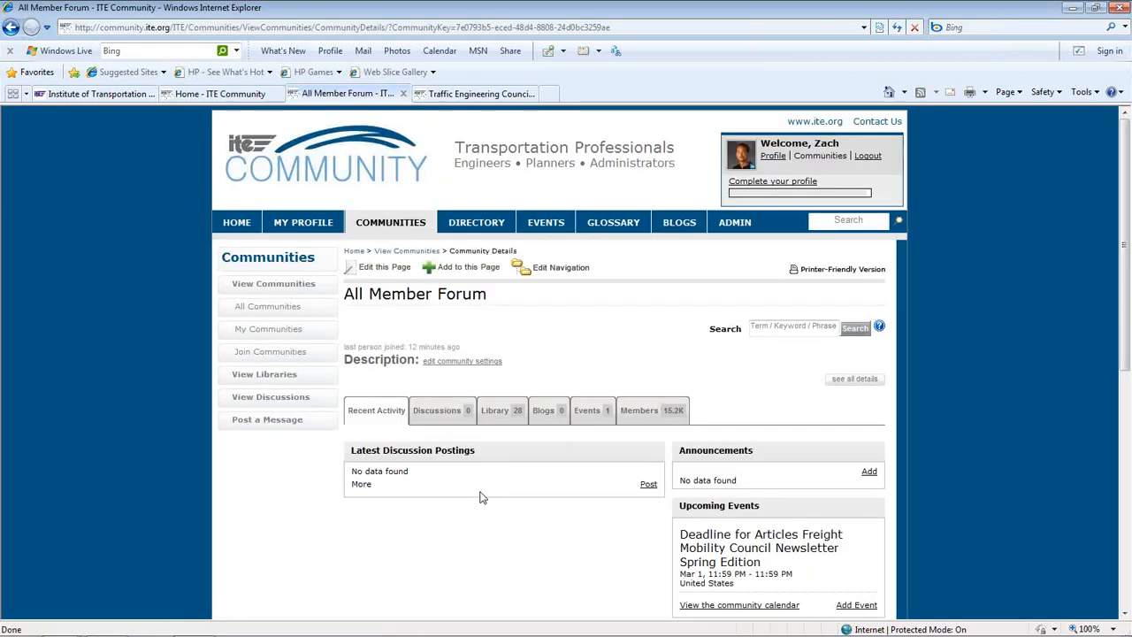
mouse_move(421, 474)
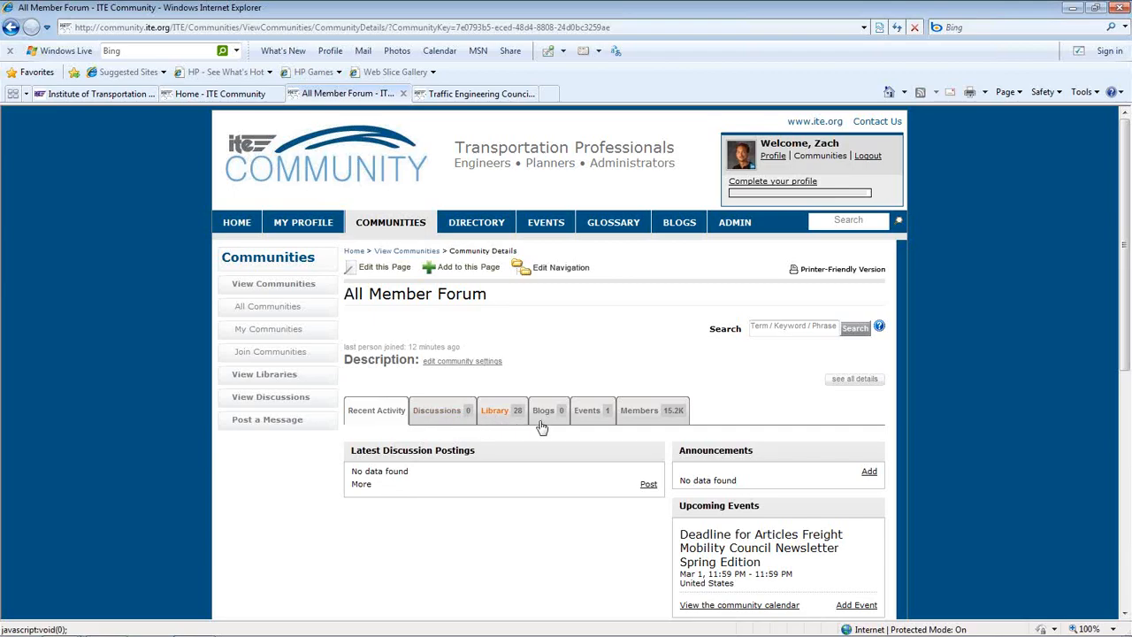
mouse_move(587, 410)
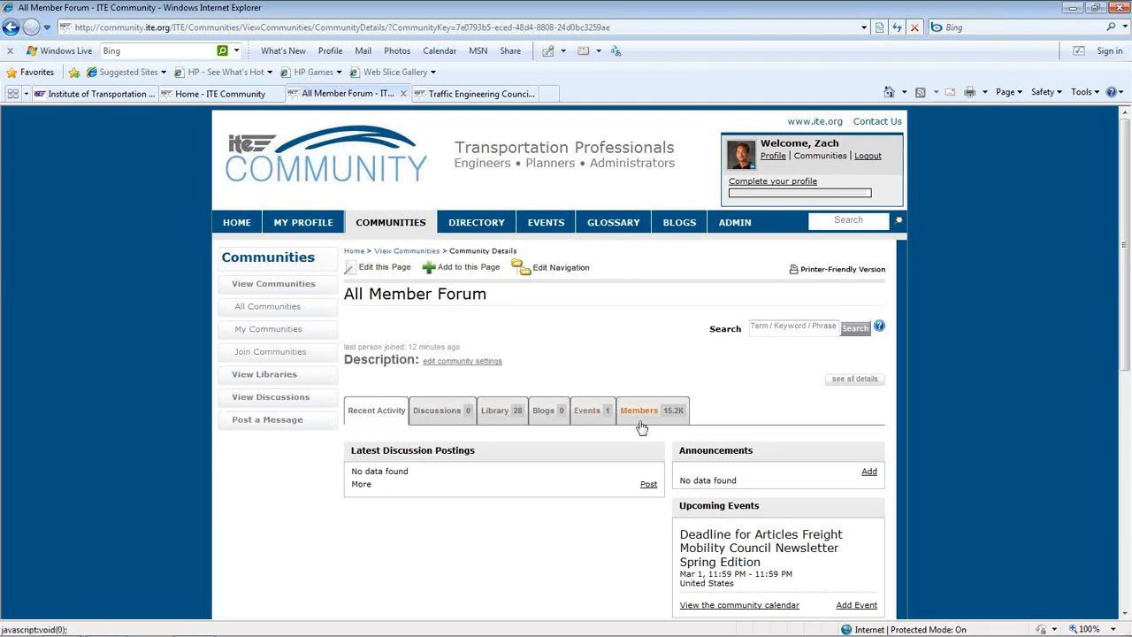
mouse_move(567, 517)
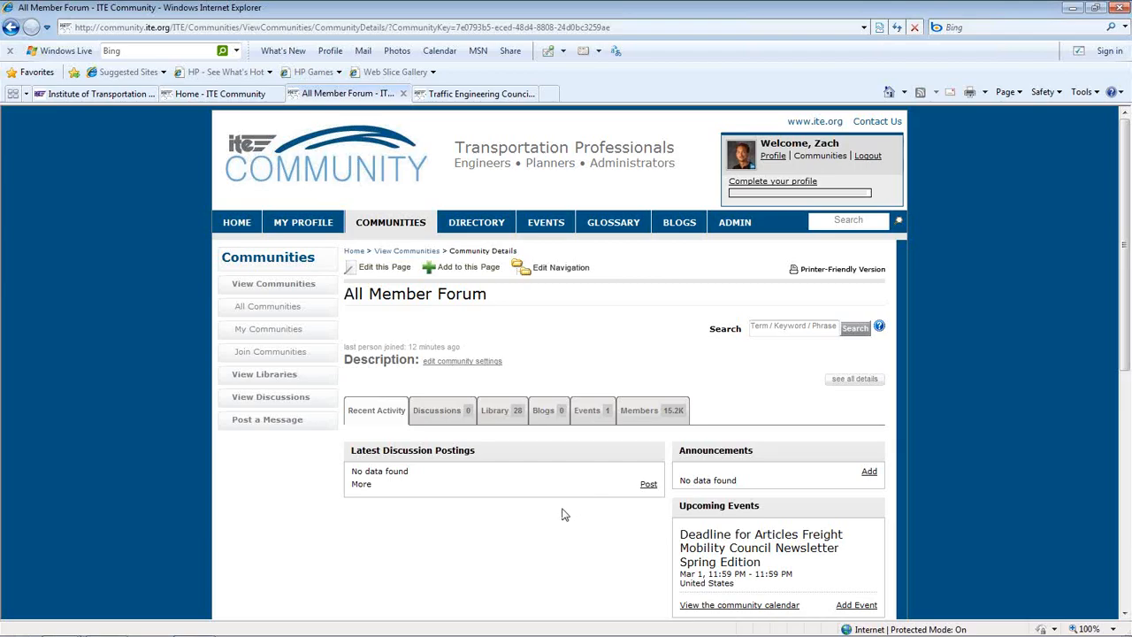
mouse_move(560, 515)
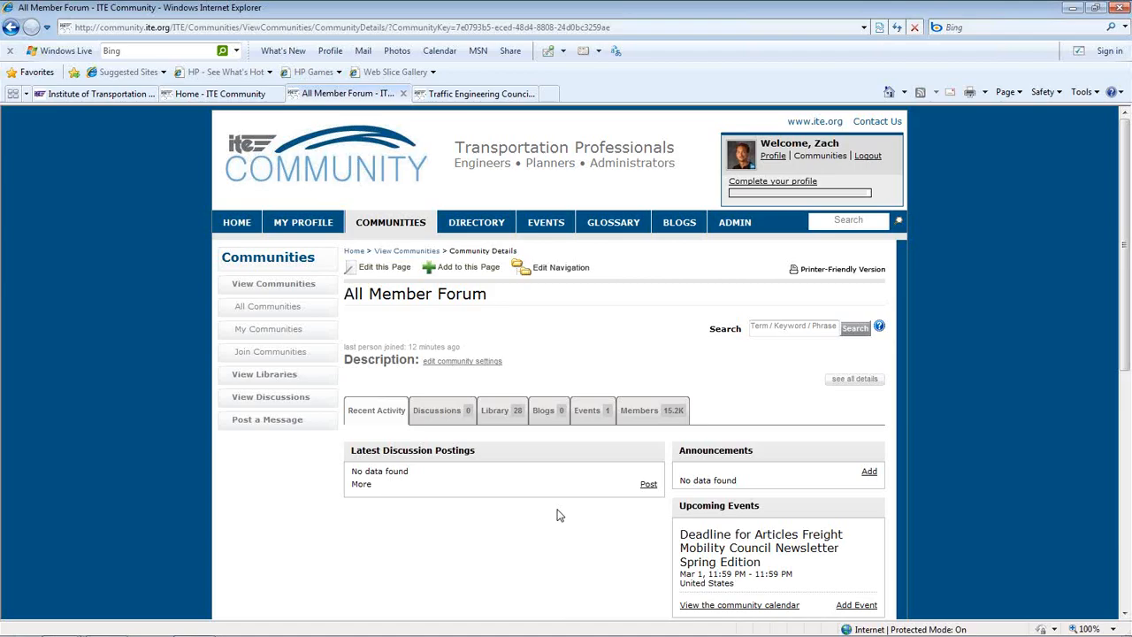
mouse_move(647, 485)
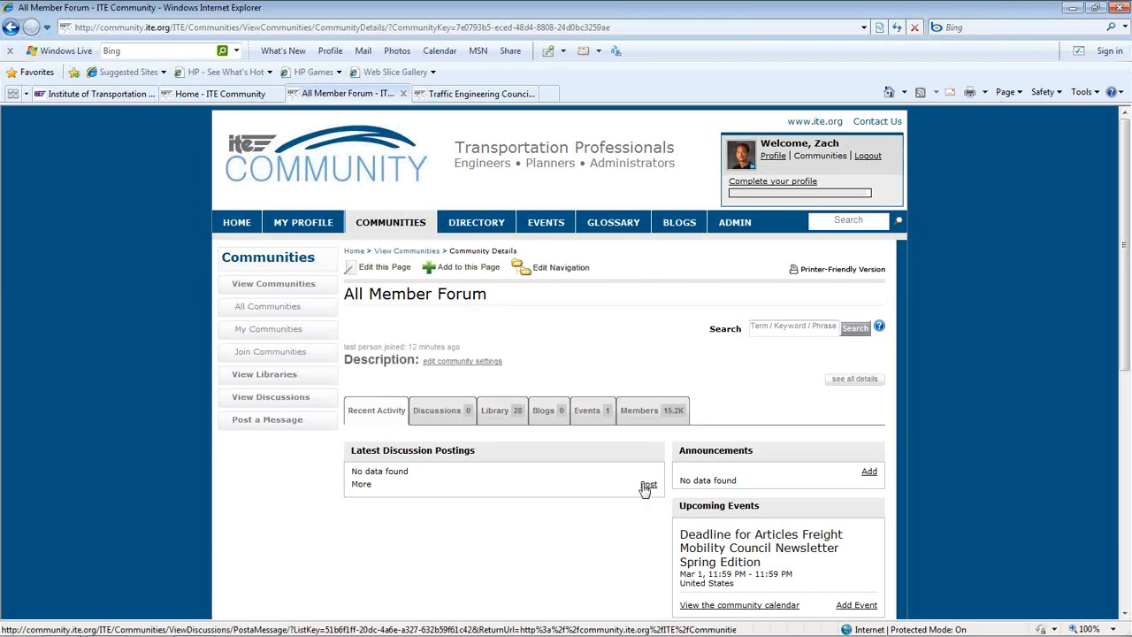
mouse_move(867, 490)
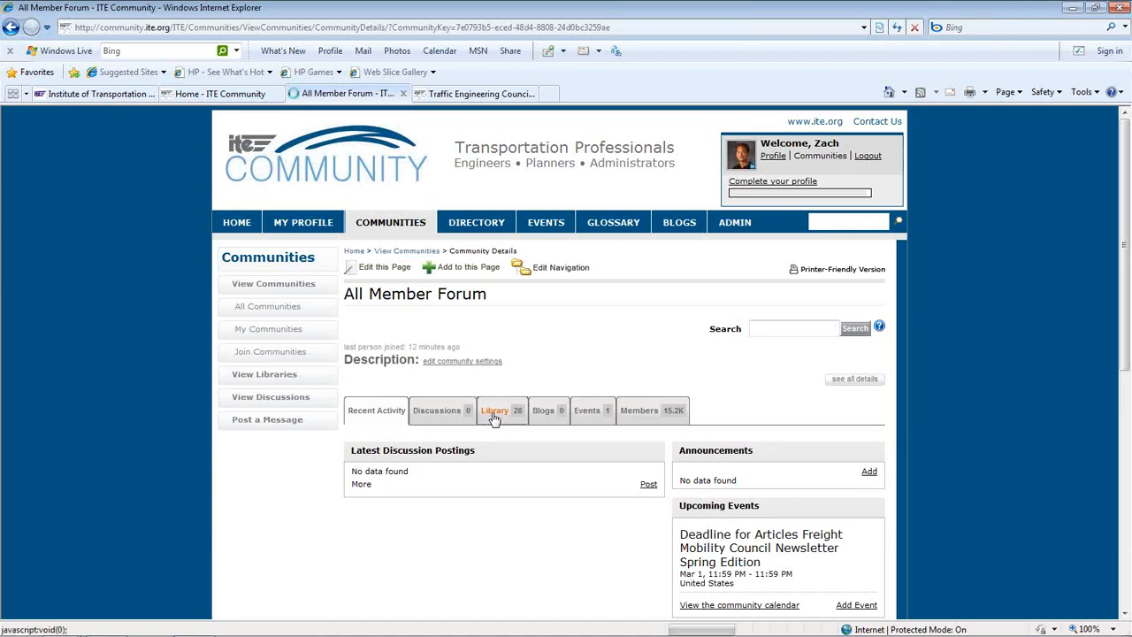
- Browse the All Member Forum library of shared newsletters with views and download counts
click(495, 411)
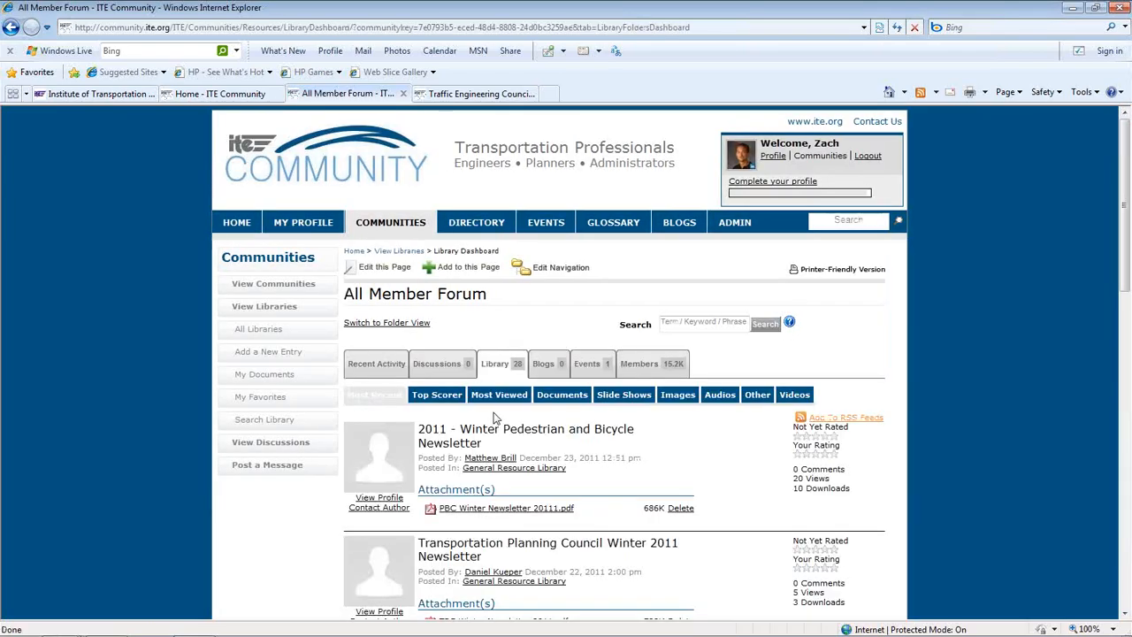
mouse_move(623, 453)
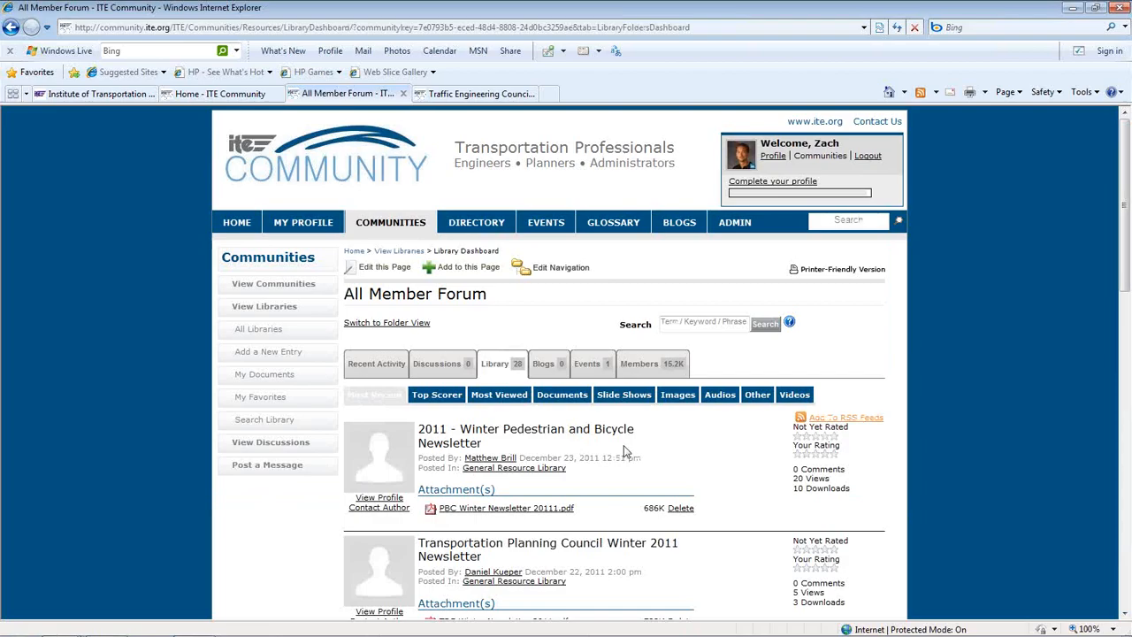
mouse_move(630, 451)
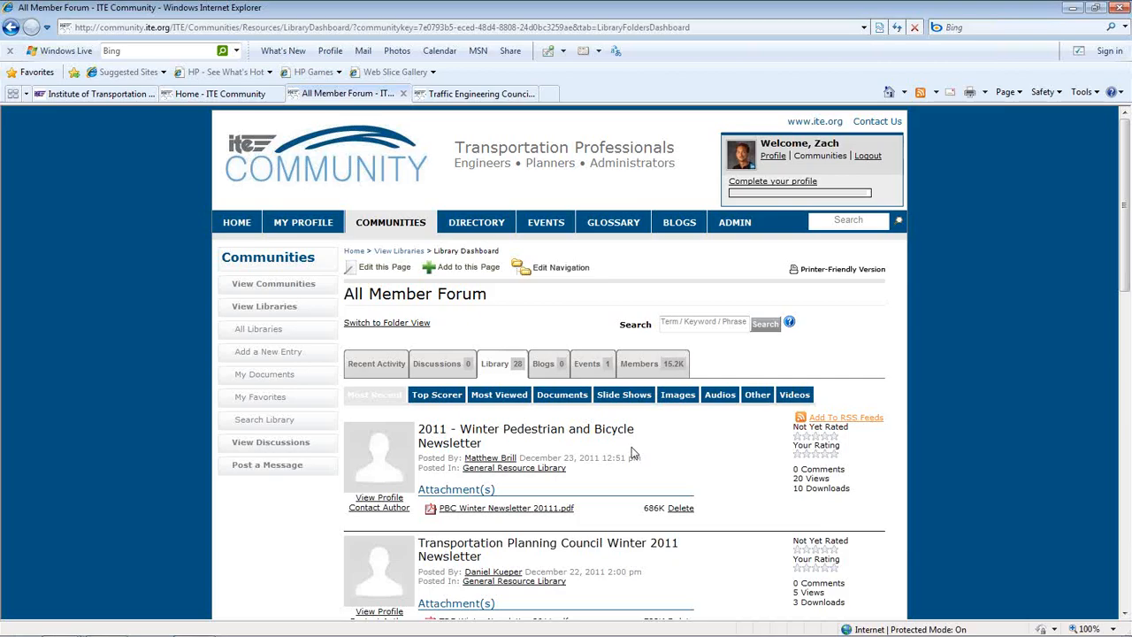
mouse_move(630, 451)
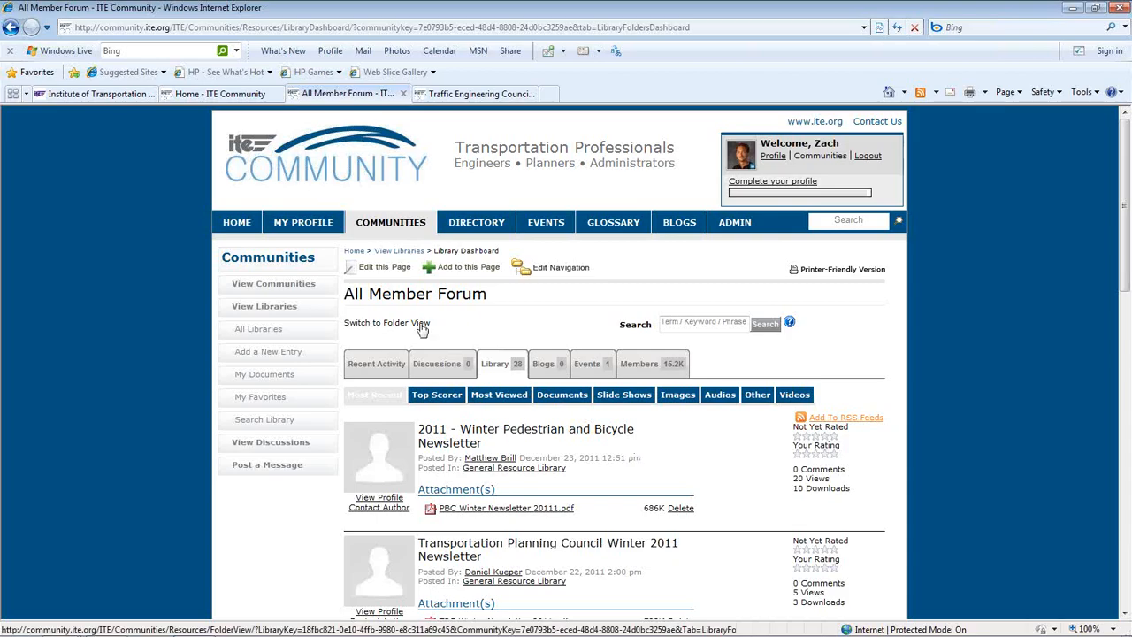
scroll(down, 3)
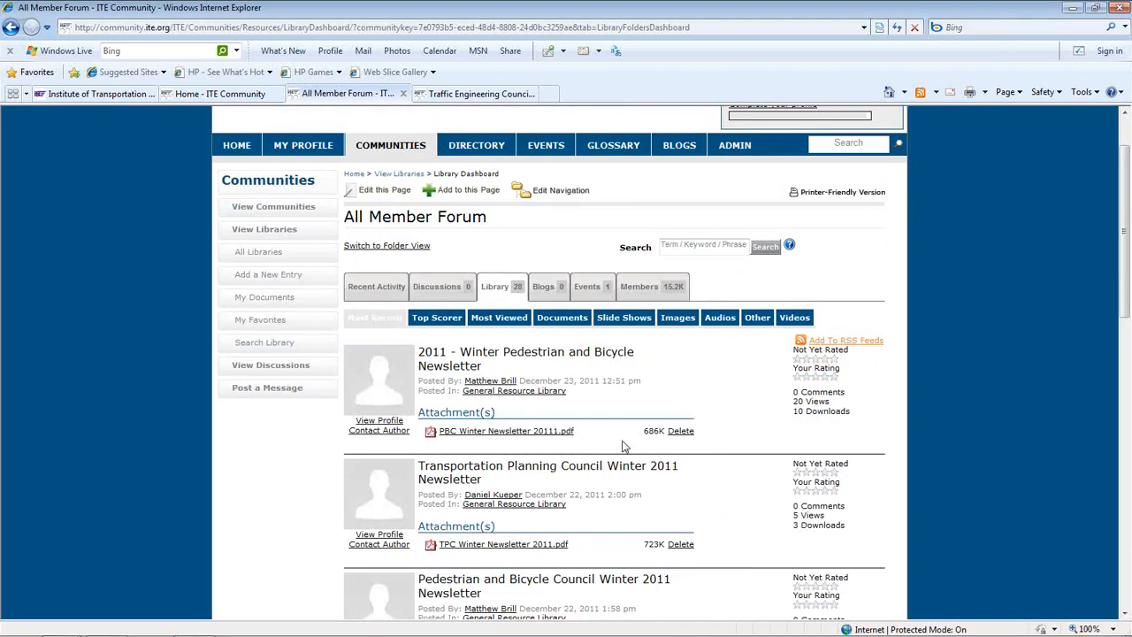
mouse_move(782, 411)
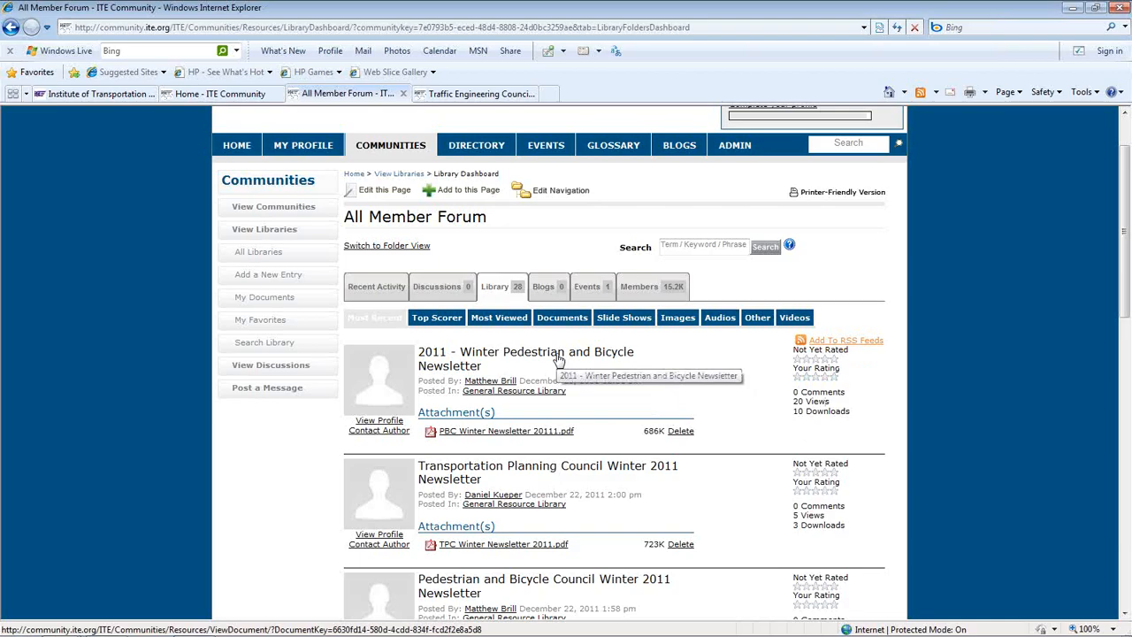
mouse_move(622, 254)
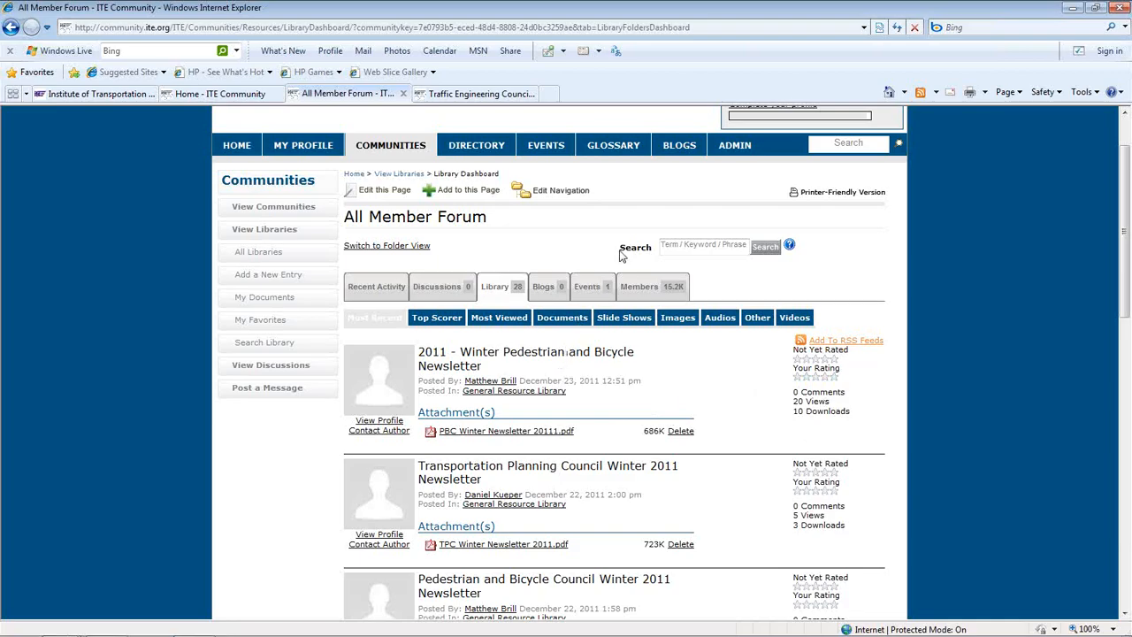
- Show the Traffic Engineering Council discussions listing recent threads, replies and last posts
click(475, 94)
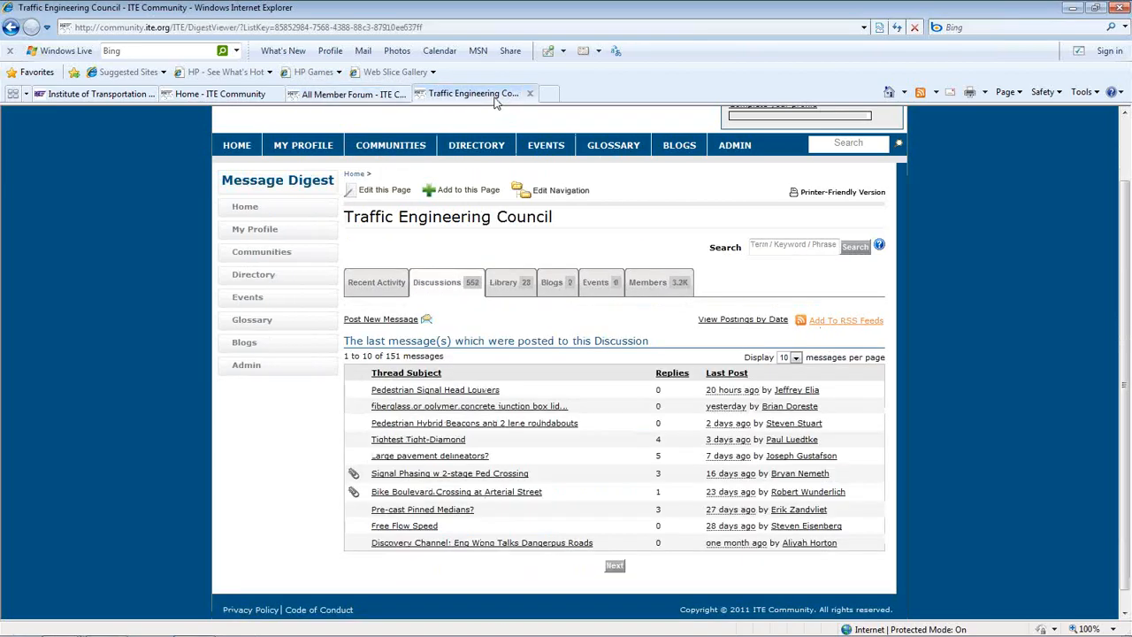
mouse_move(541, 453)
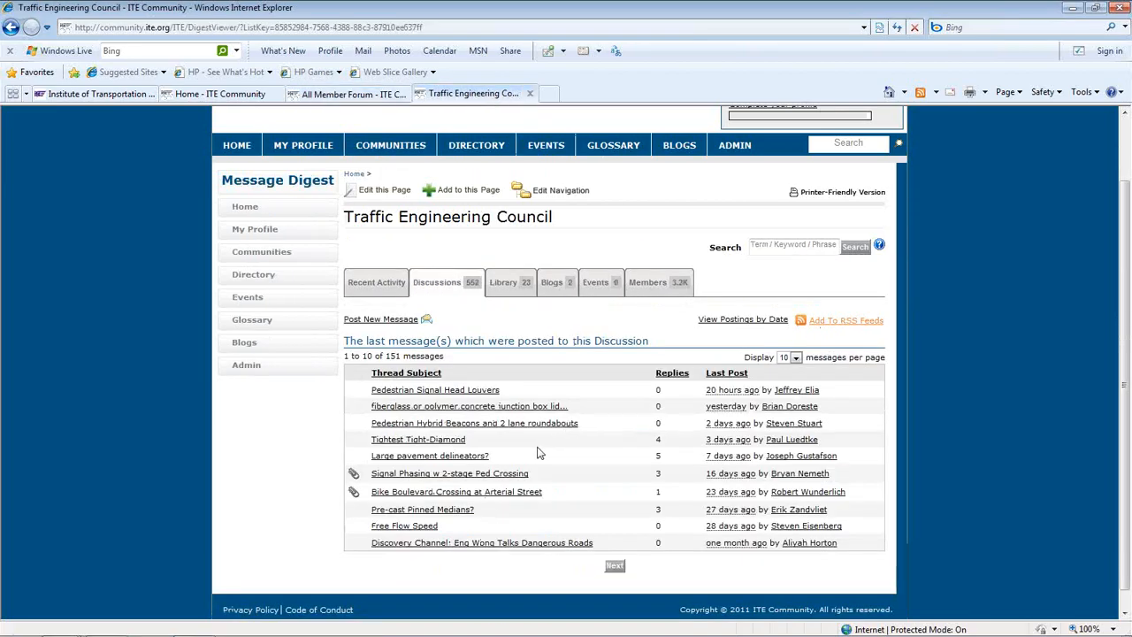
mouse_move(575, 458)
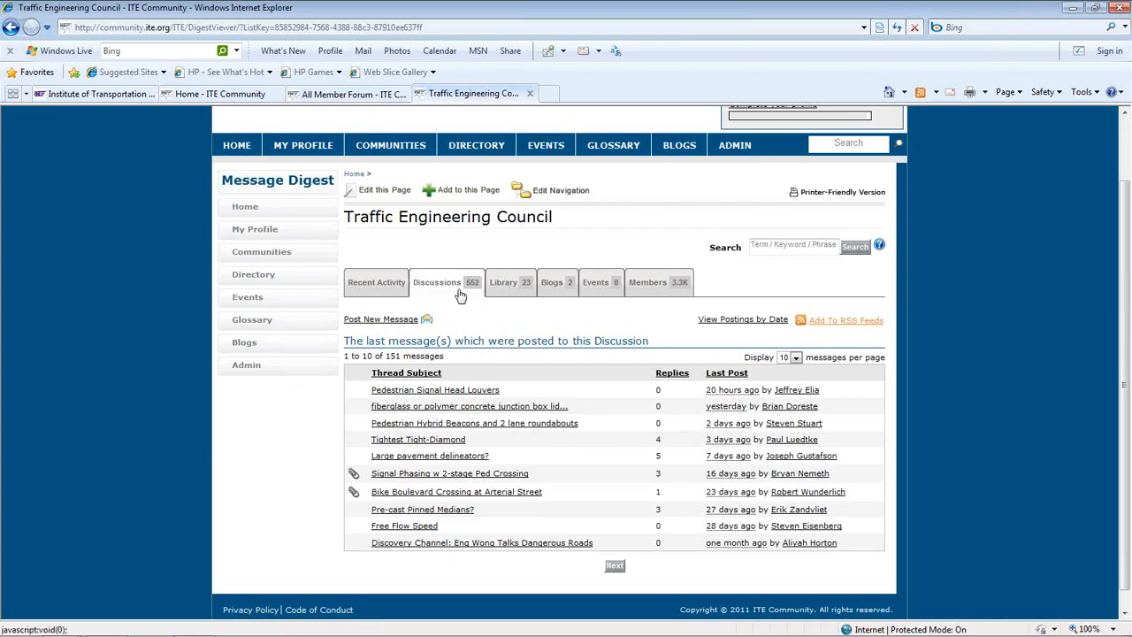
mouse_move(474, 307)
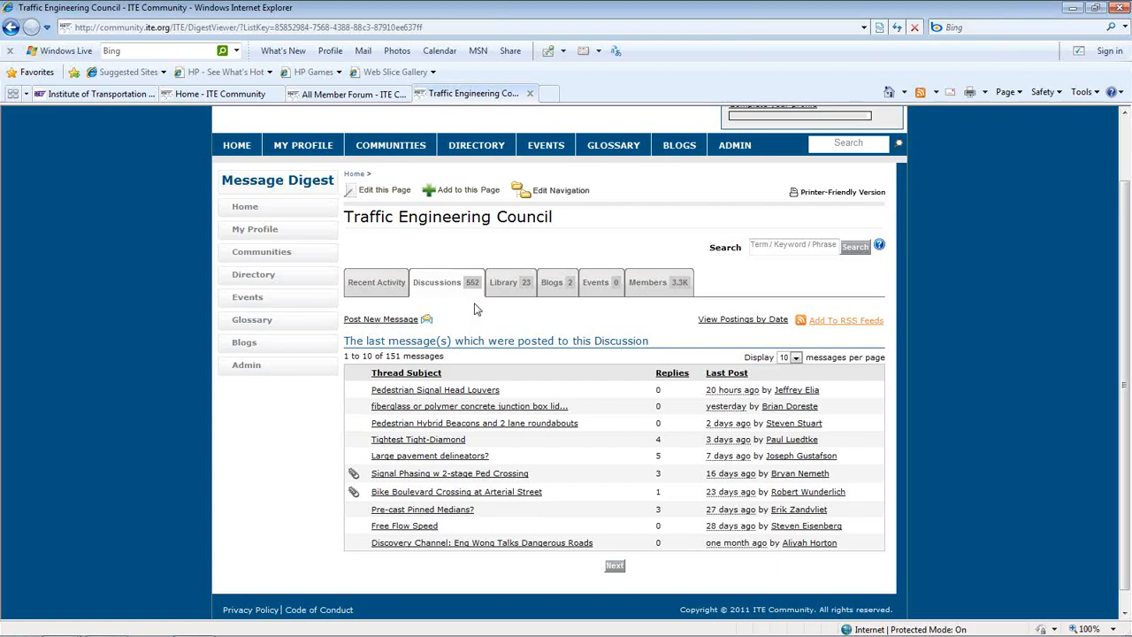
mouse_move(581, 357)
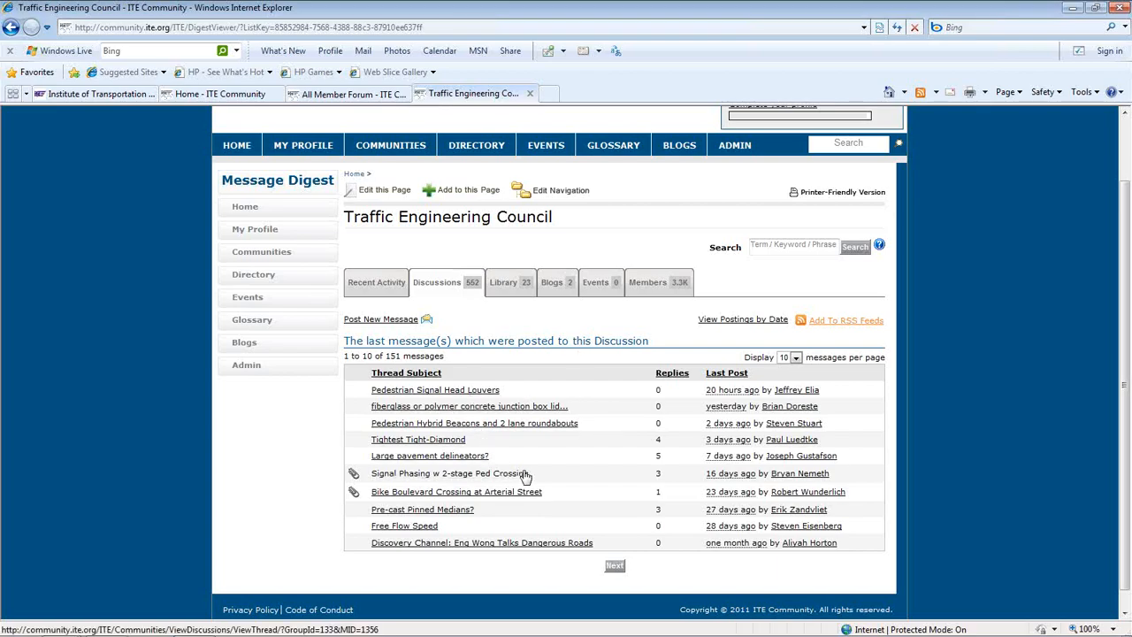
mouse_move(551, 478)
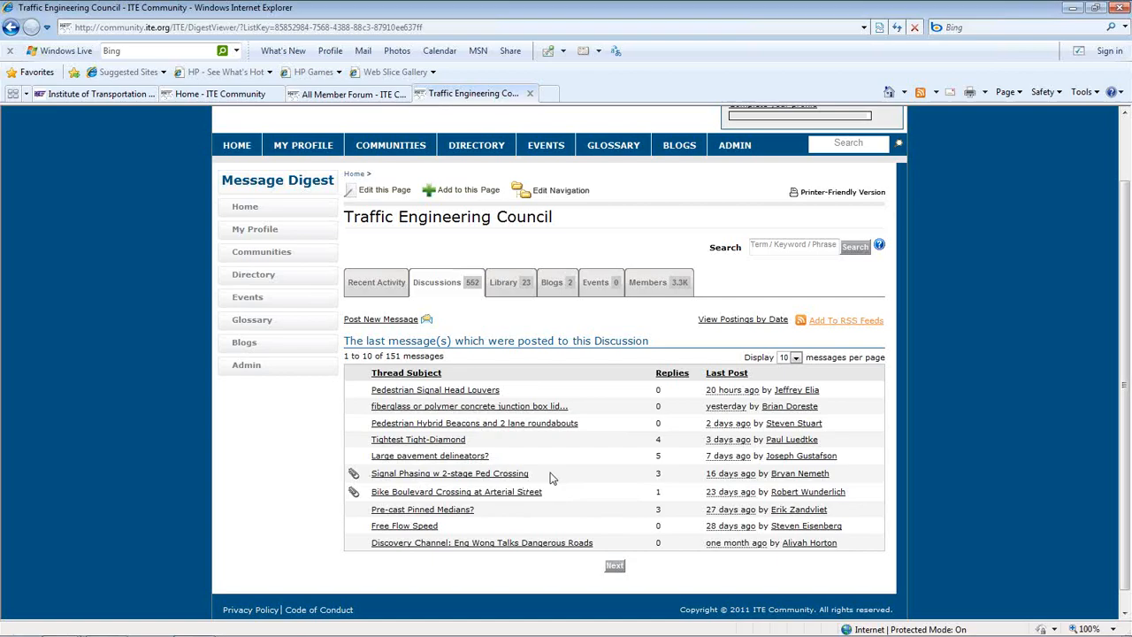
mouse_move(573, 467)
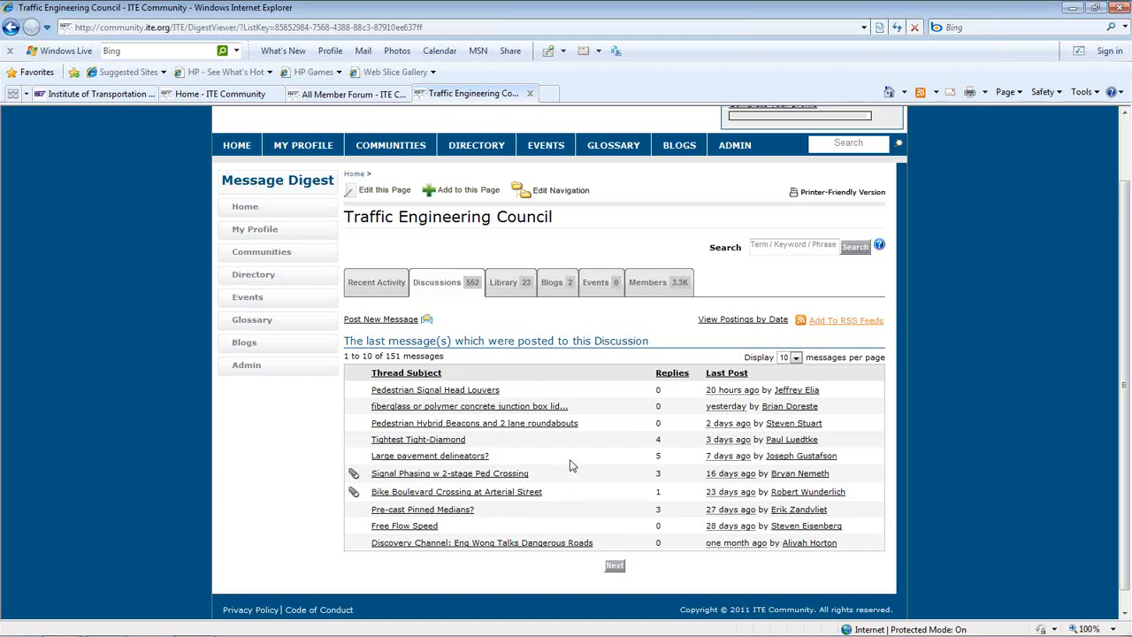
click(303, 145)
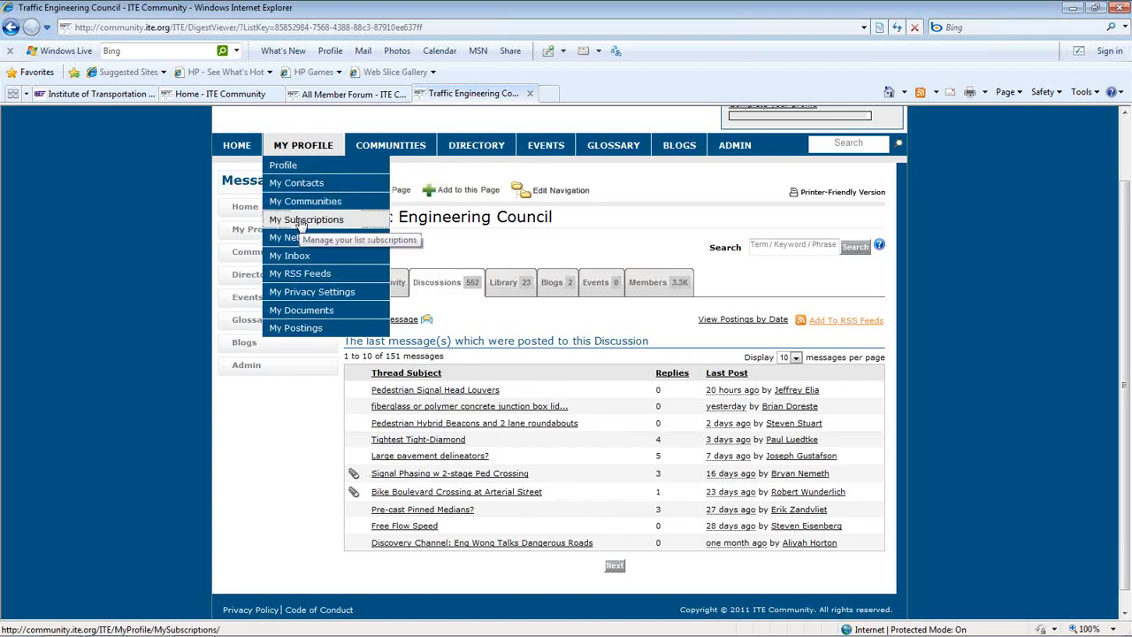
- View My Subscriptions listing discussions with real-time and daily digest delivery options
click(306, 219)
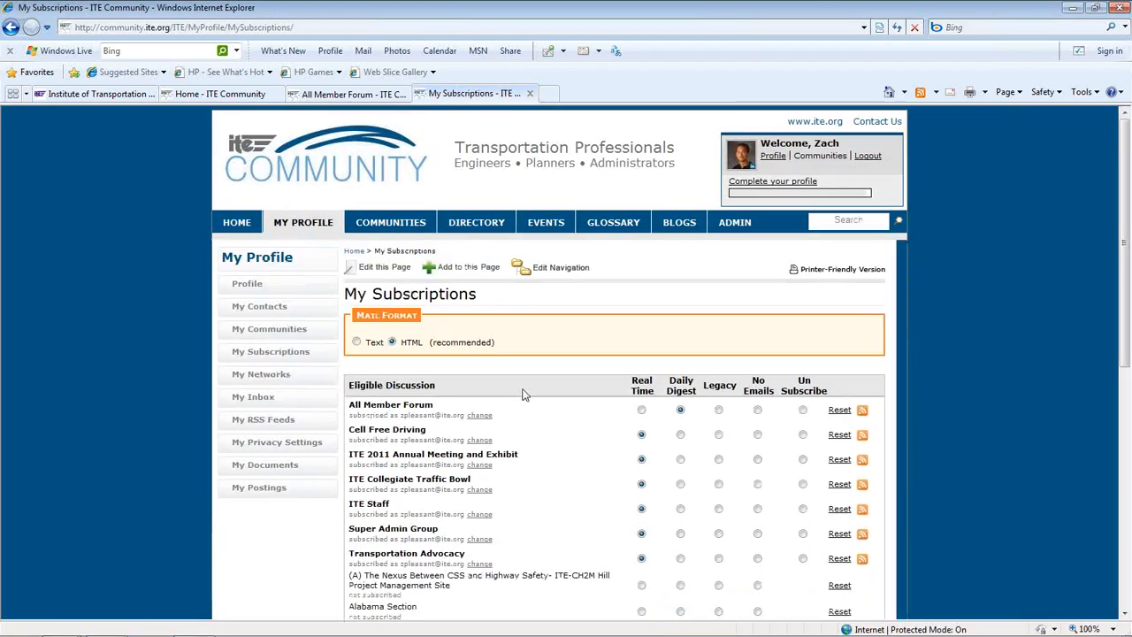
mouse_move(542, 396)
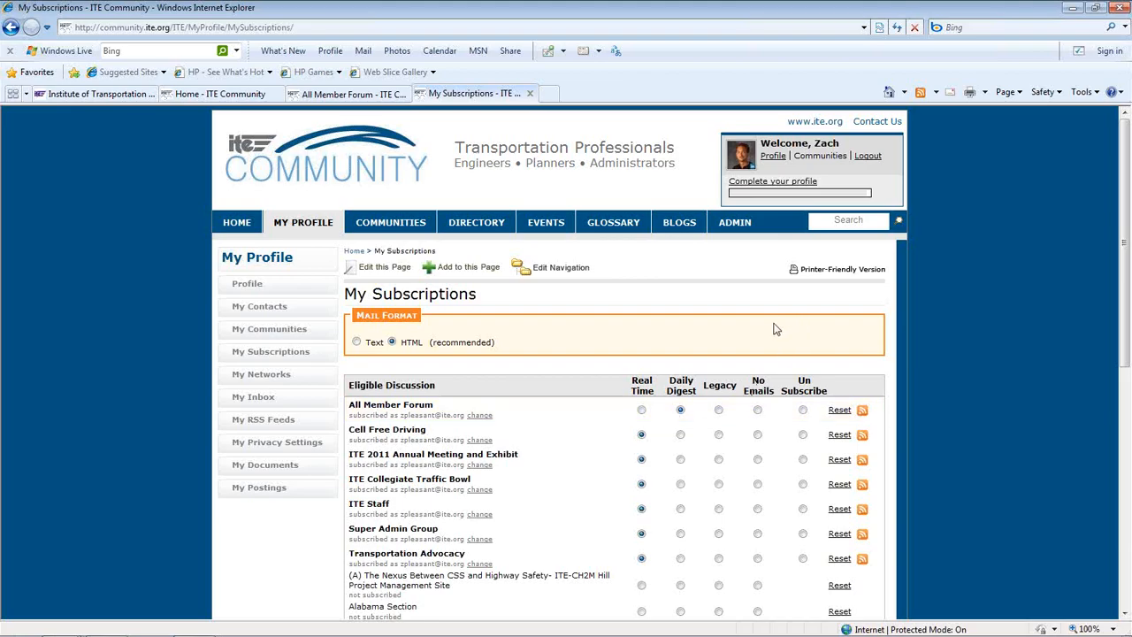
mouse_move(752, 311)
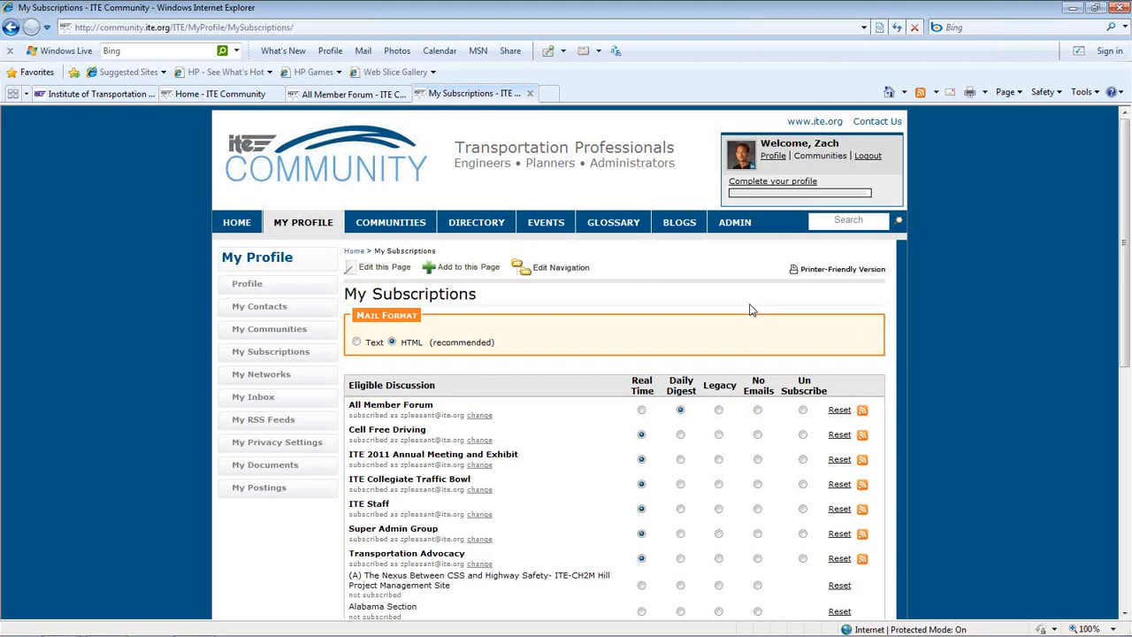
click(389, 223)
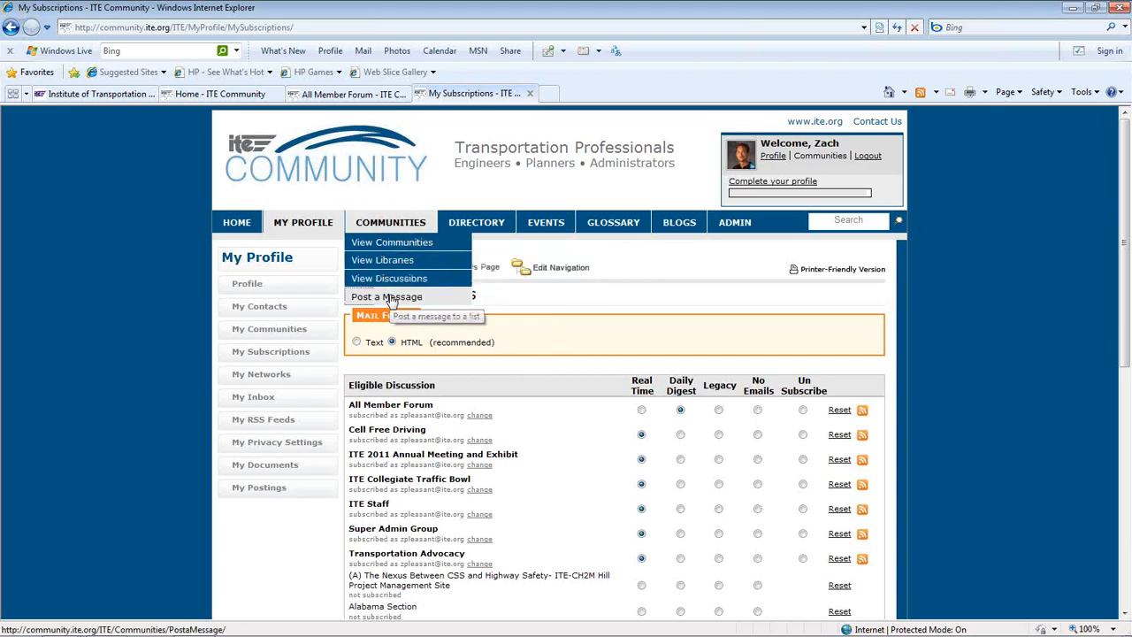
- Bring up the Post a Message form with discussion, subject and signature-prefilled body
click(386, 297)
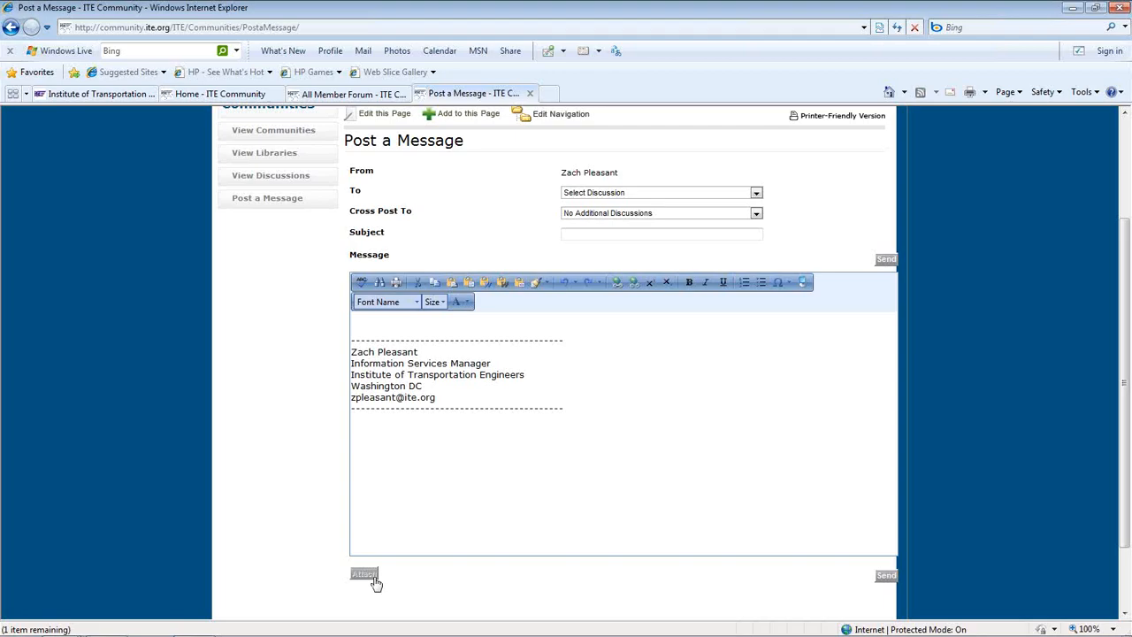
mouse_move(467, 579)
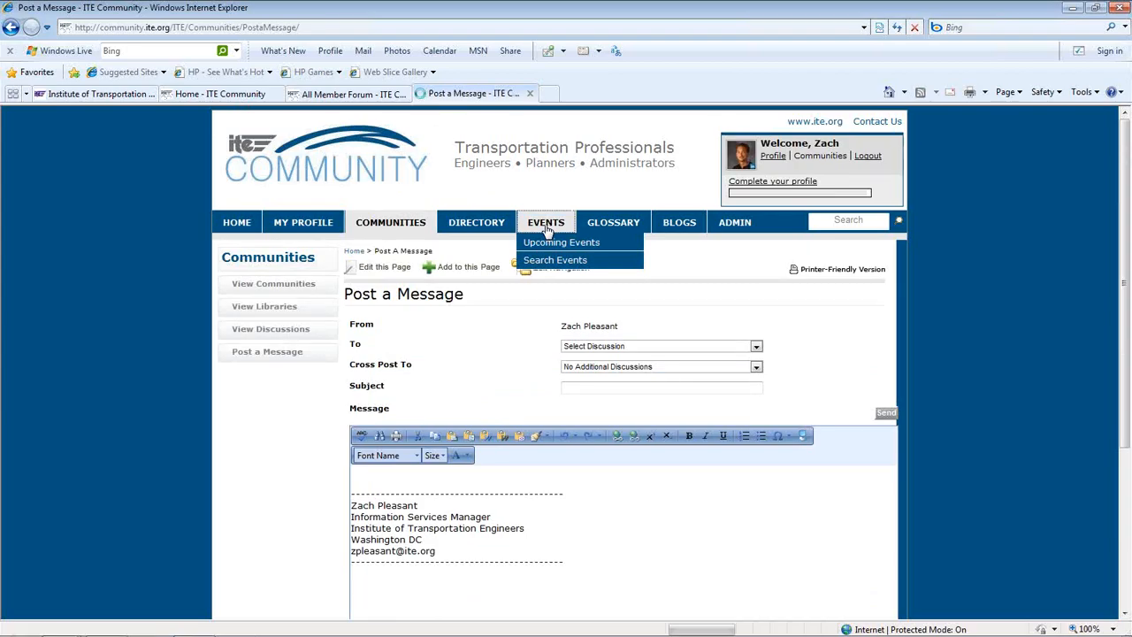
- Show Upcoming Events as a February 2012 monthly calendar
click(561, 241)
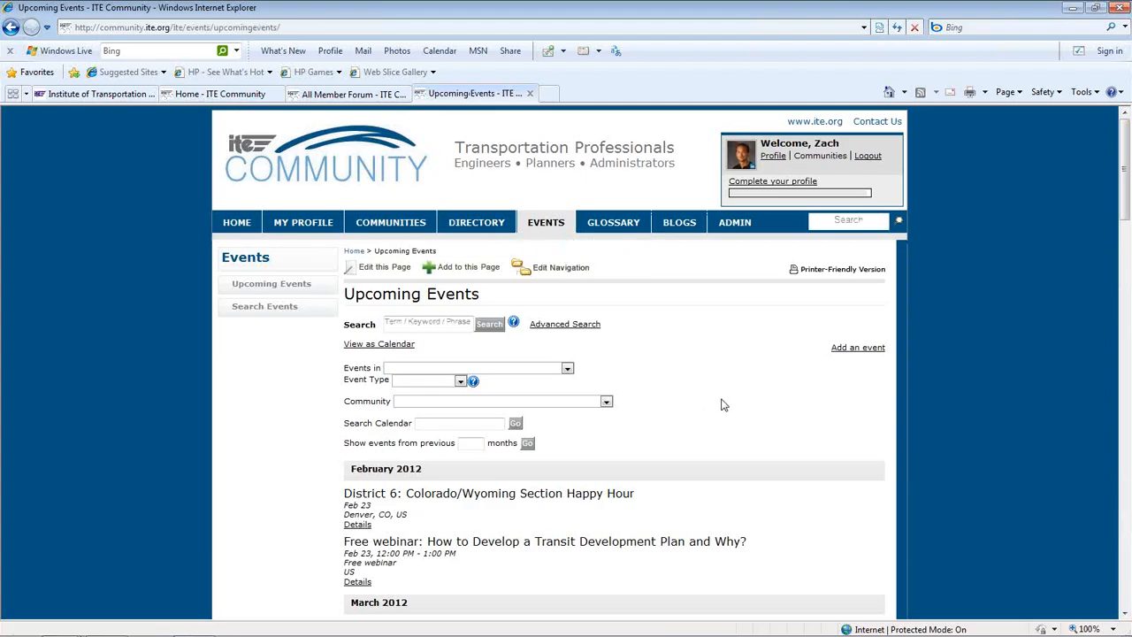
mouse_move(379, 343)
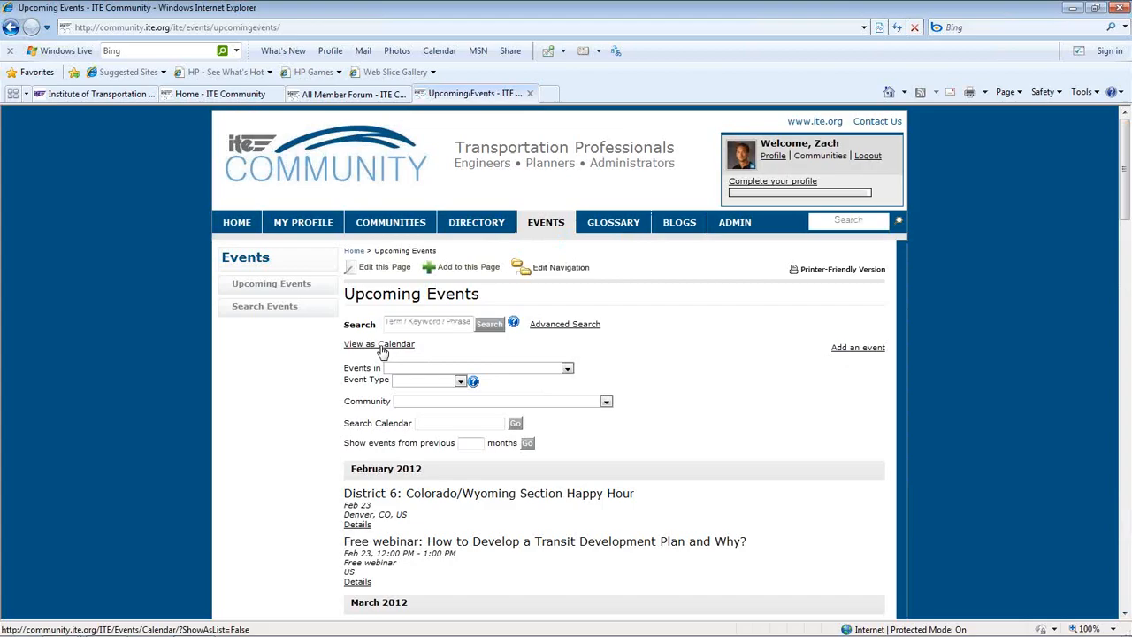
click(379, 344)
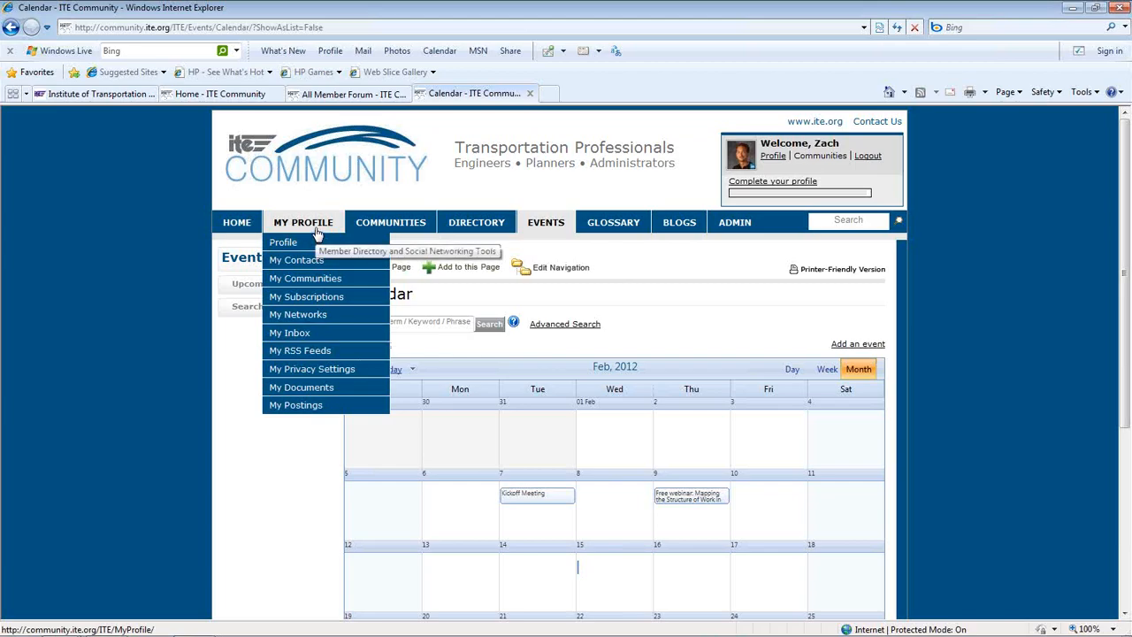
mouse_move(315, 234)
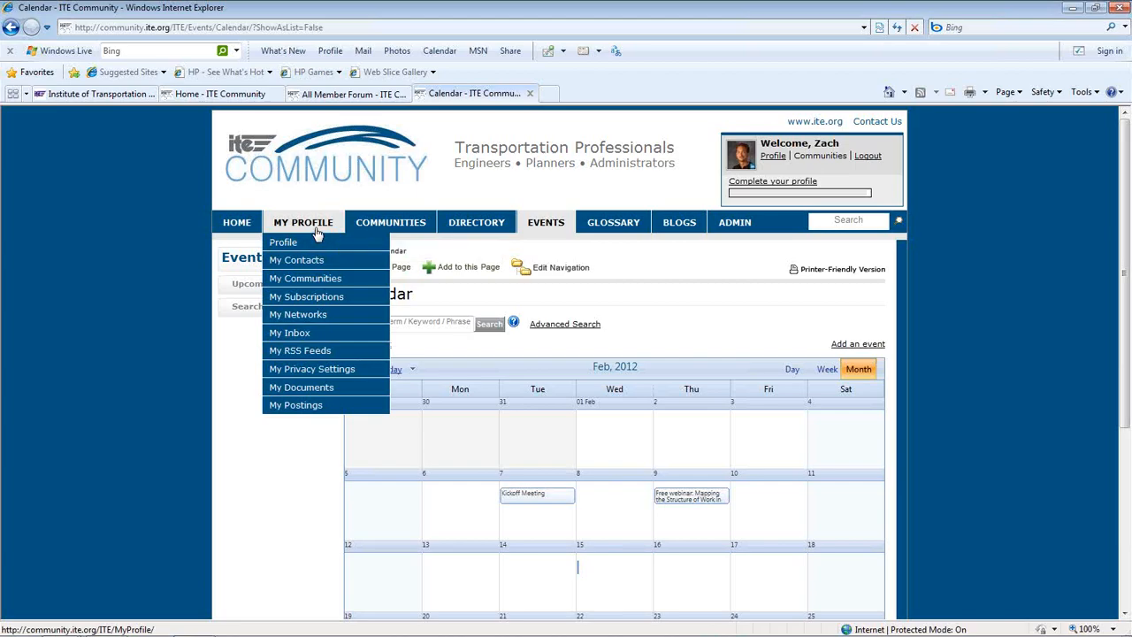